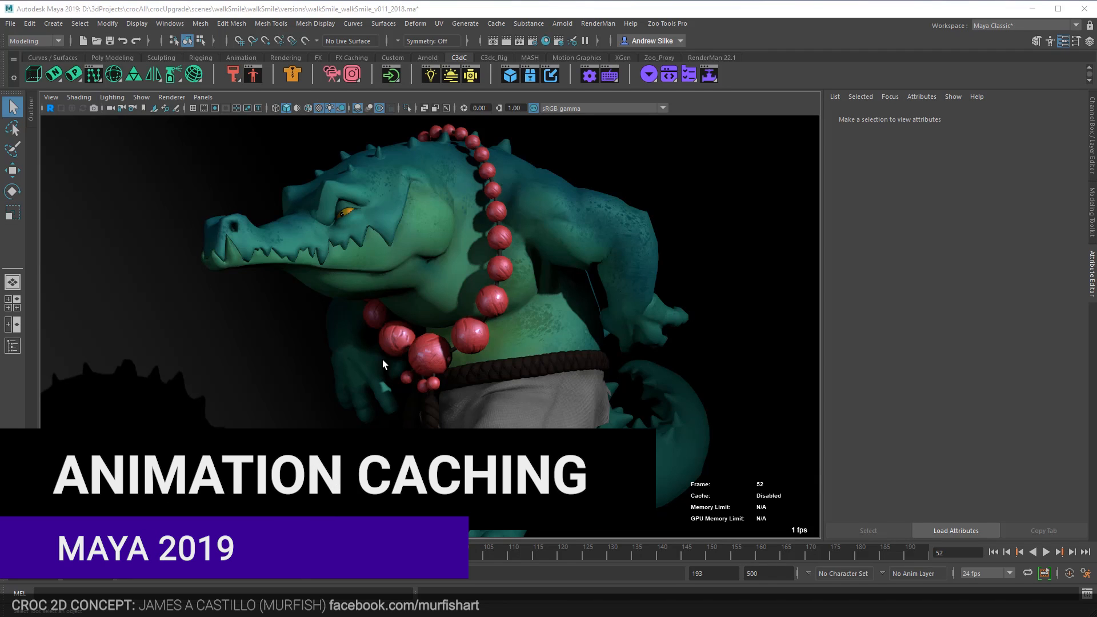
{"action": "mouse_move", "coordinate": [402, 282]}
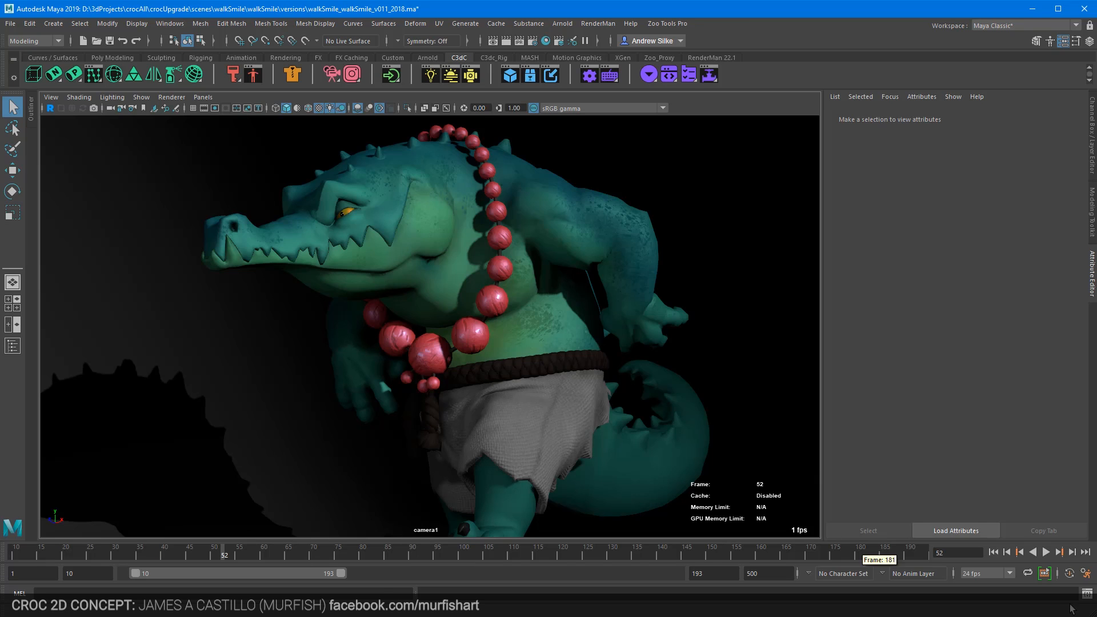
{"action": "mouse_move", "coordinate": [1045, 573]}
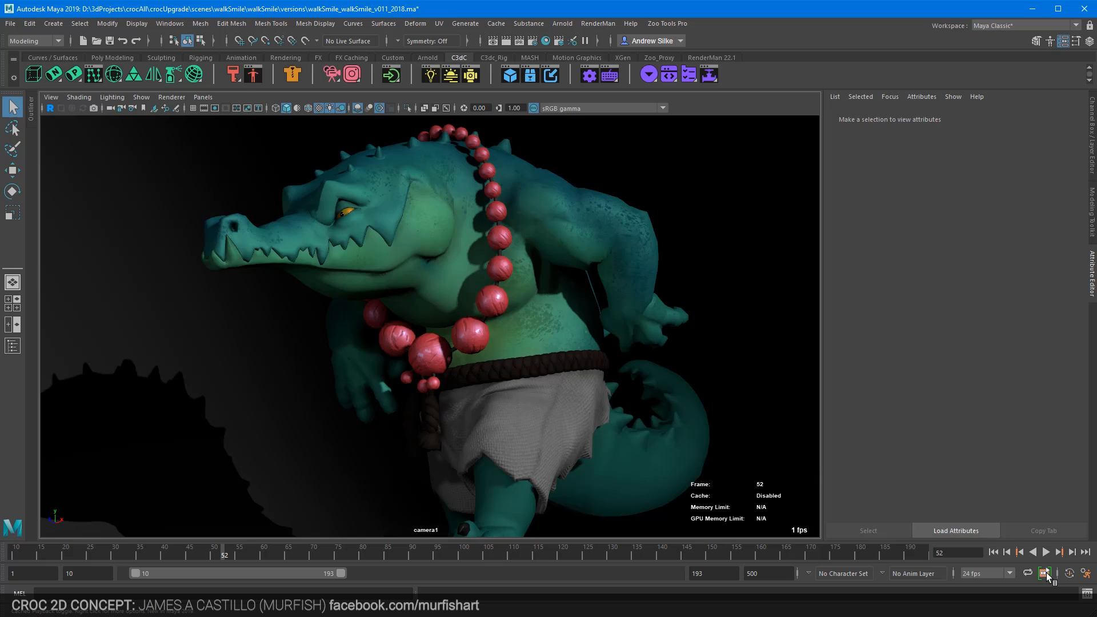
Leave cached playback off and play the crocodile walk to see the slow uncached frame rate.
{"action": "left_click", "coordinate": [1044, 573]}
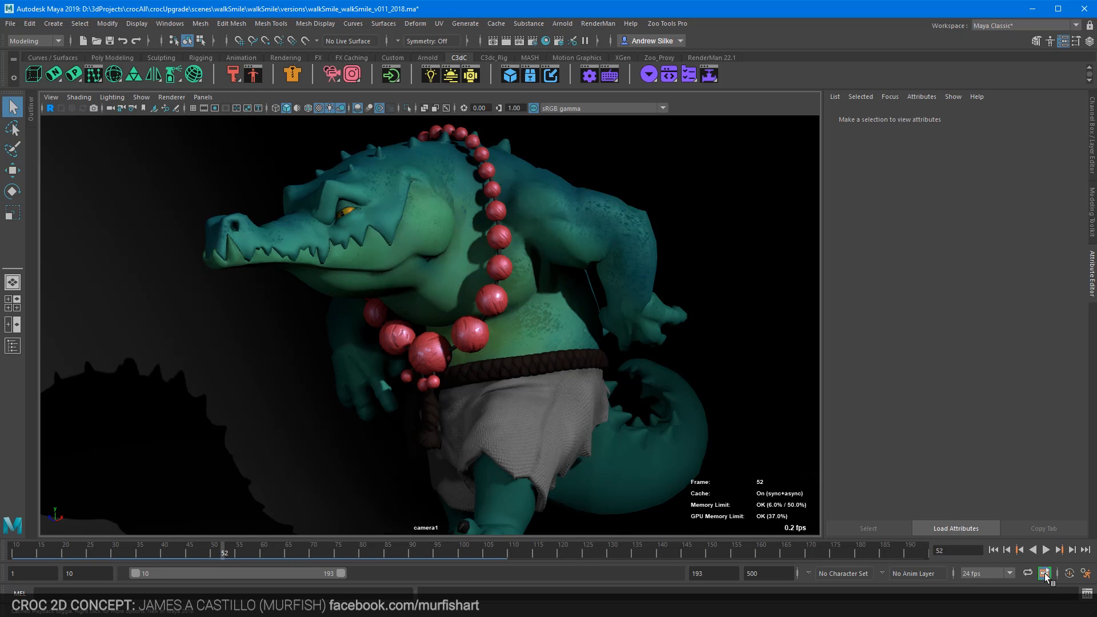
{"action": "left_click", "coordinate": [1044, 572]}
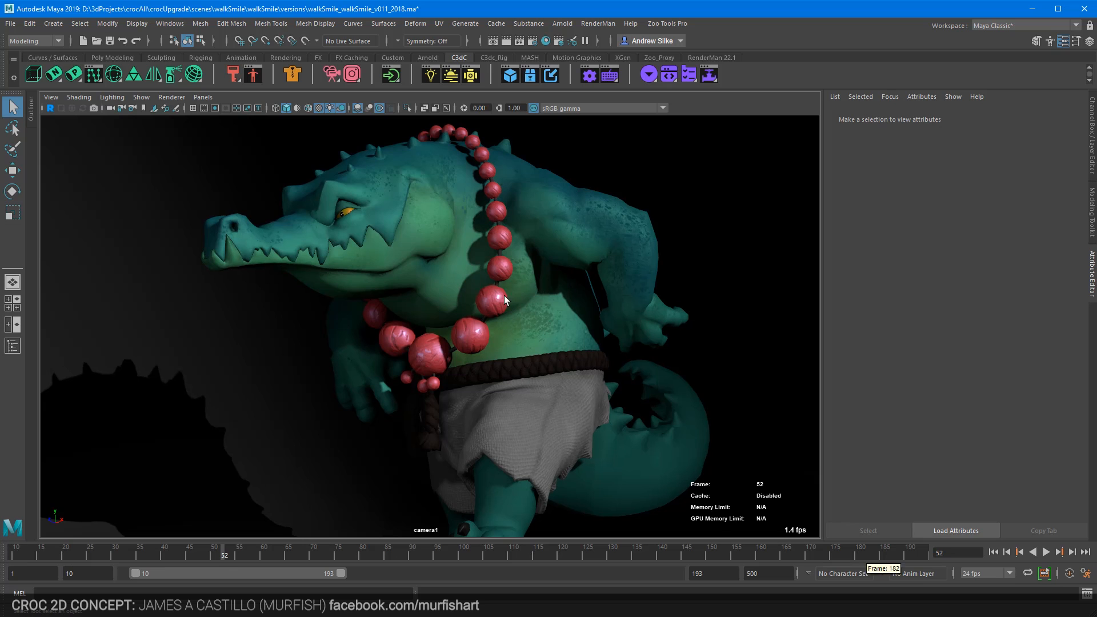
{"action": "mouse_move", "coordinate": [470, 322]}
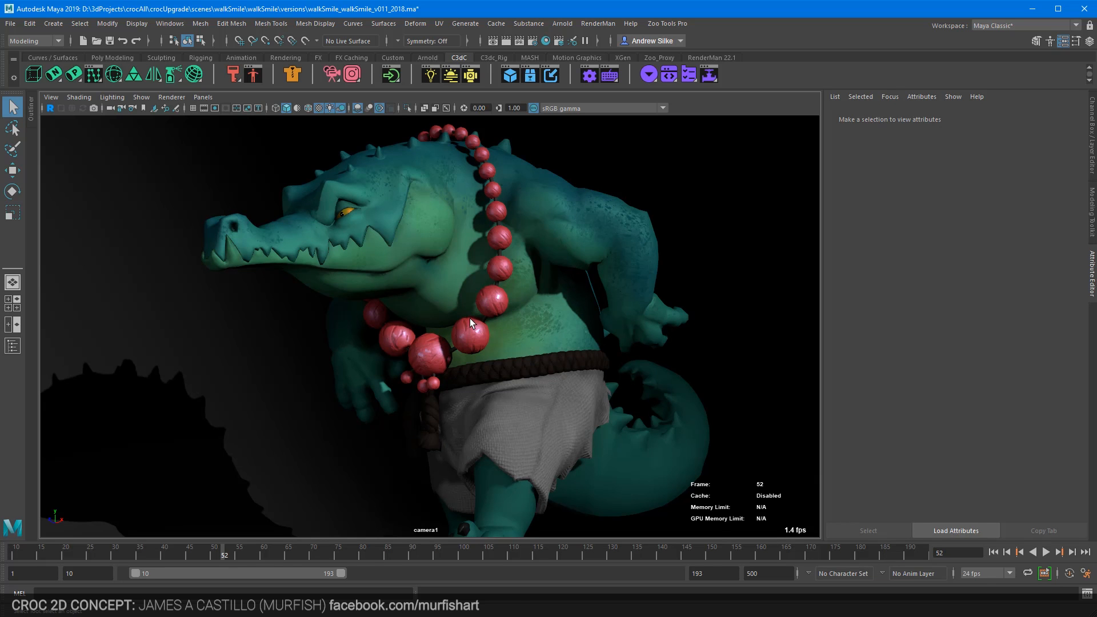
{"action": "left_click", "coordinate": [1044, 552]}
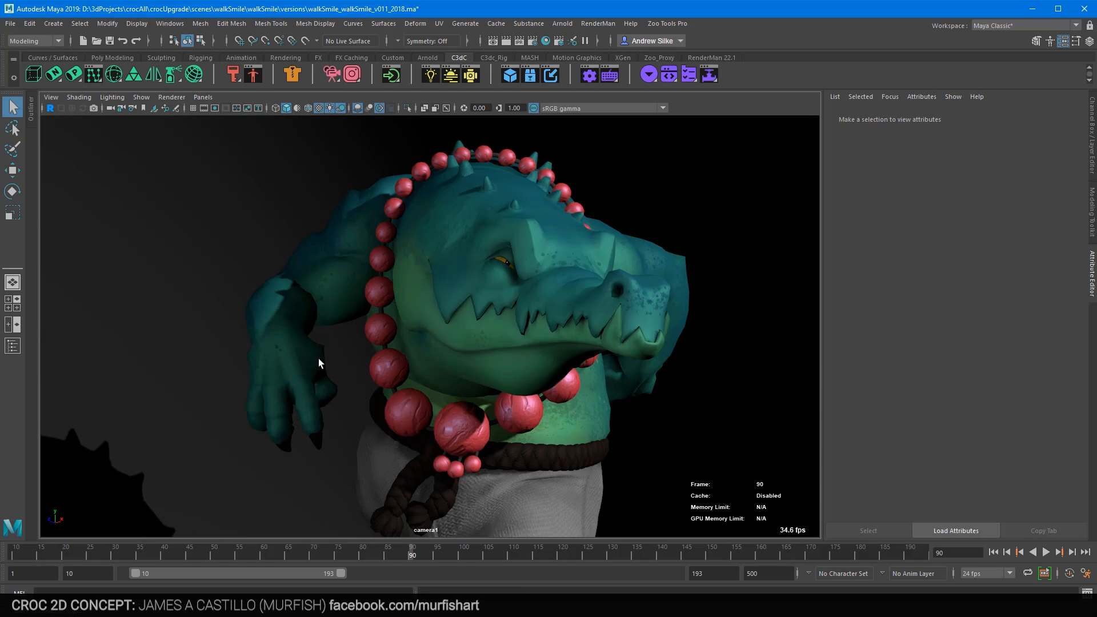
{"action": "mouse_move", "coordinate": [423, 473]}
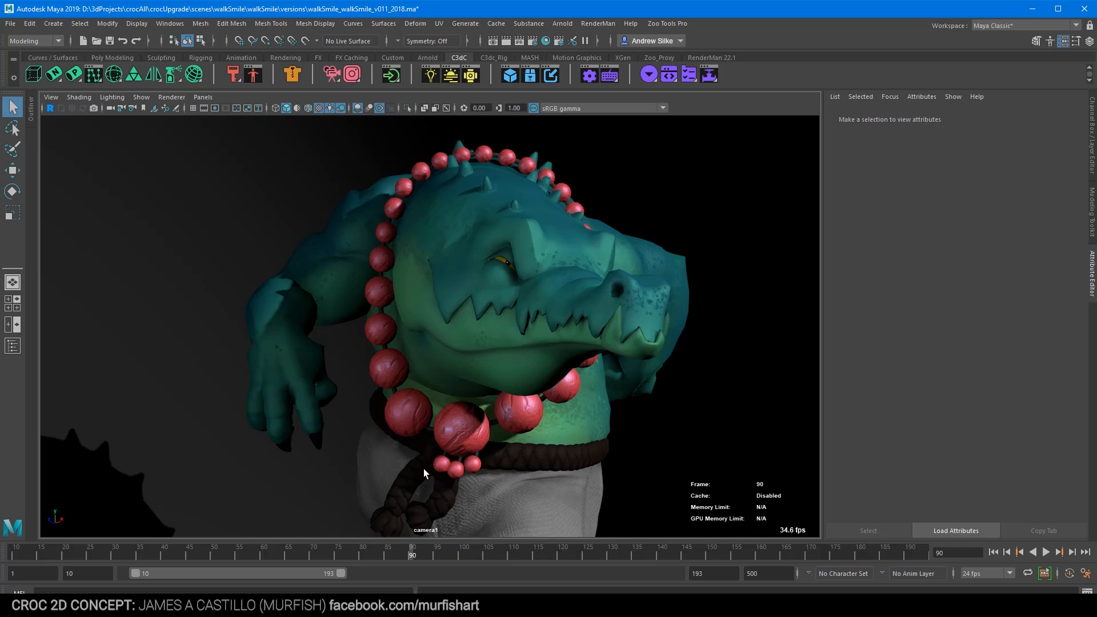
{"action": "left_click", "coordinate": [1046, 552]}
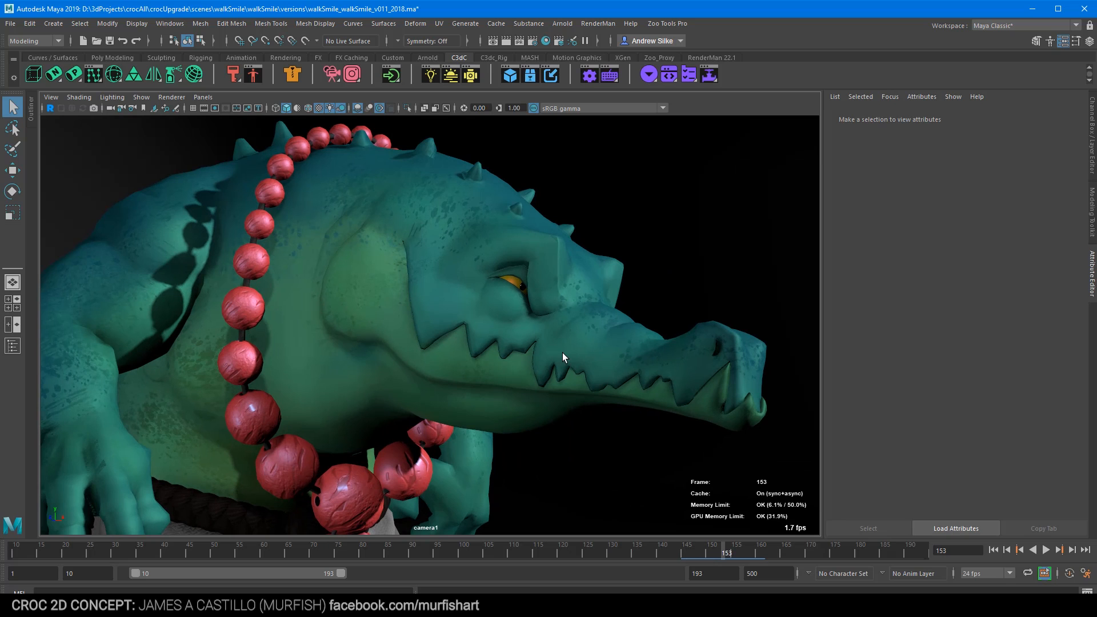
{"action": "mouse_move", "coordinate": [884, 559]}
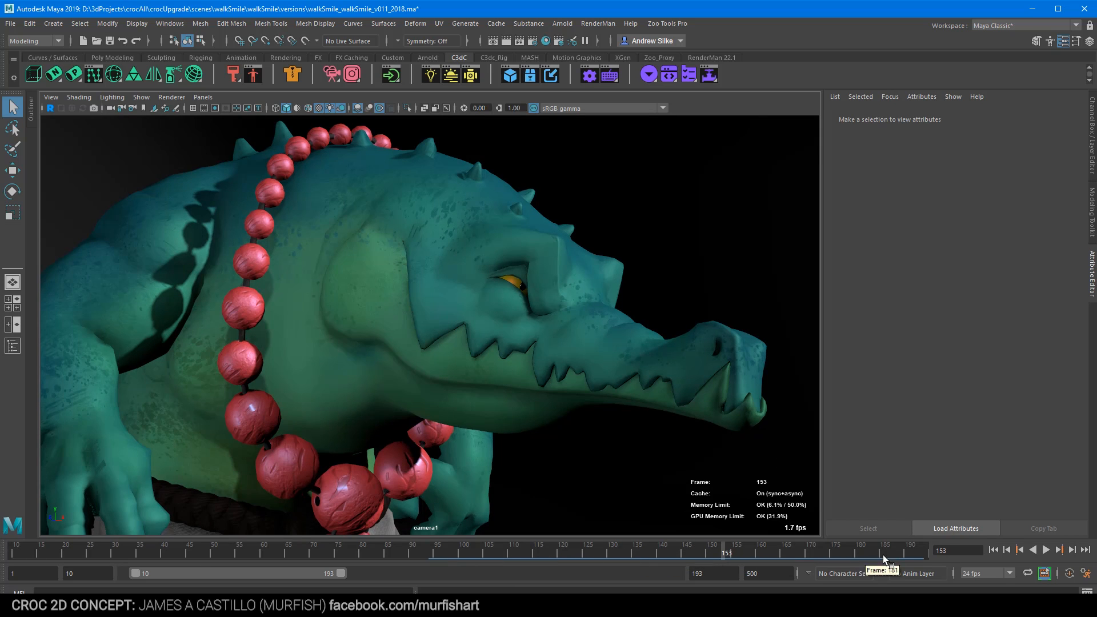
{"action": "mouse_move", "coordinate": [358, 378]}
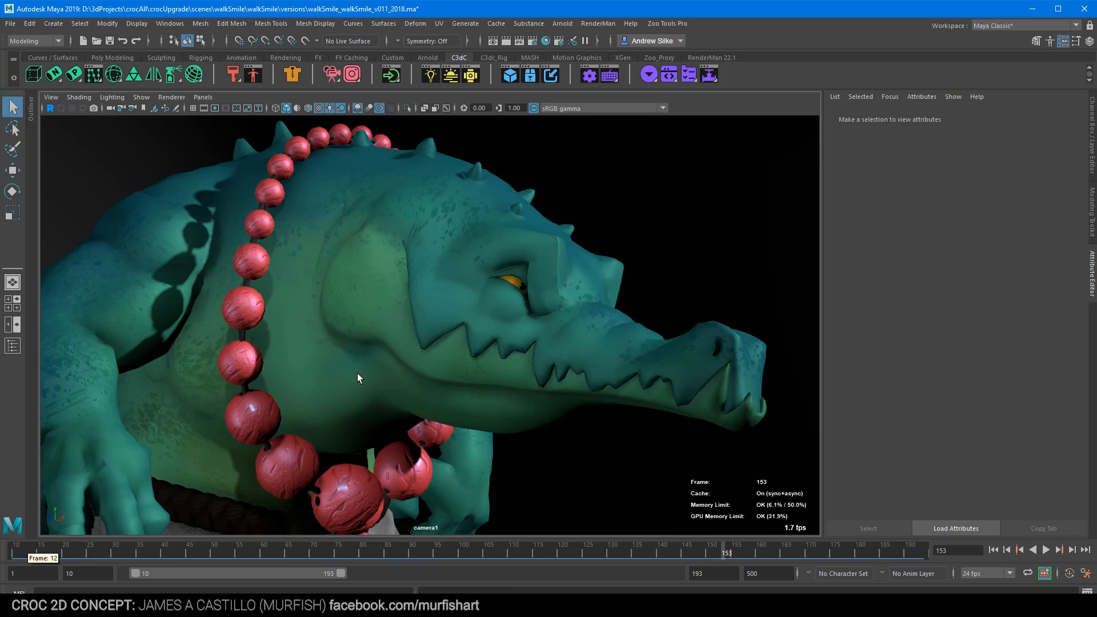
Enable cached playback and play the walk so the fps counter climbs once cached.
{"action": "left_click", "coordinate": [1057, 550]}
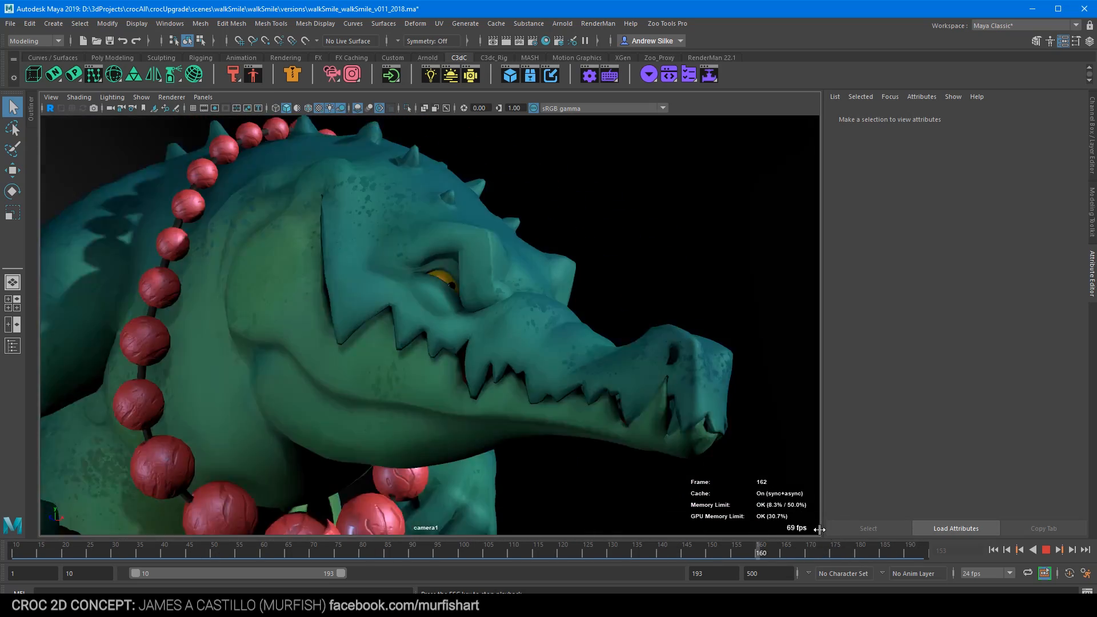
{"action": "left_click", "coordinate": [184, 549]}
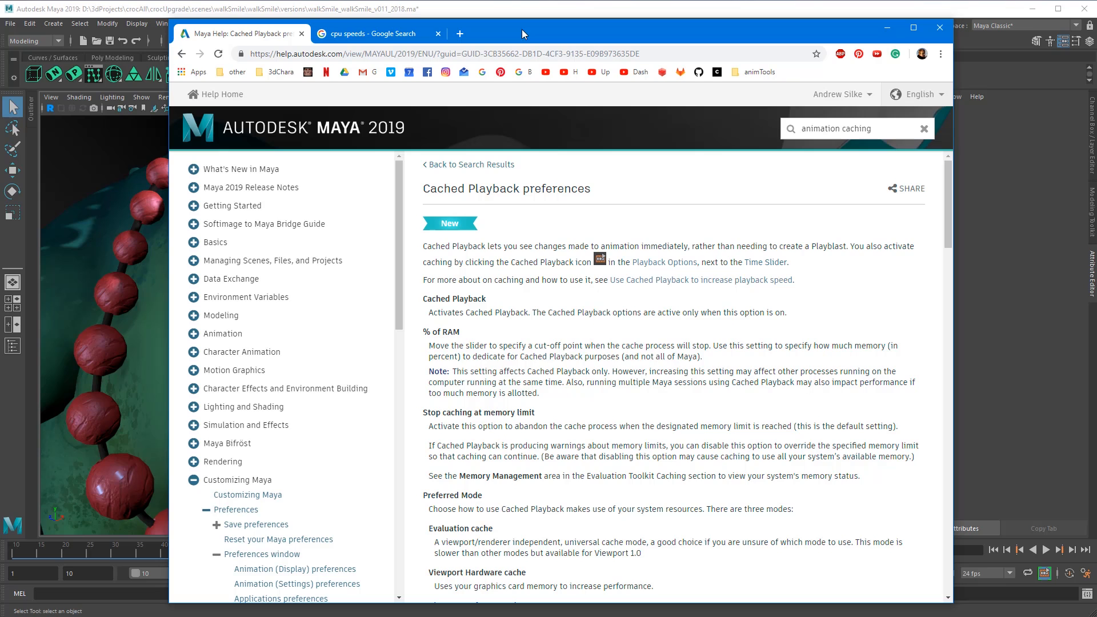
{"action": "mouse_move", "coordinate": [627, 289]}
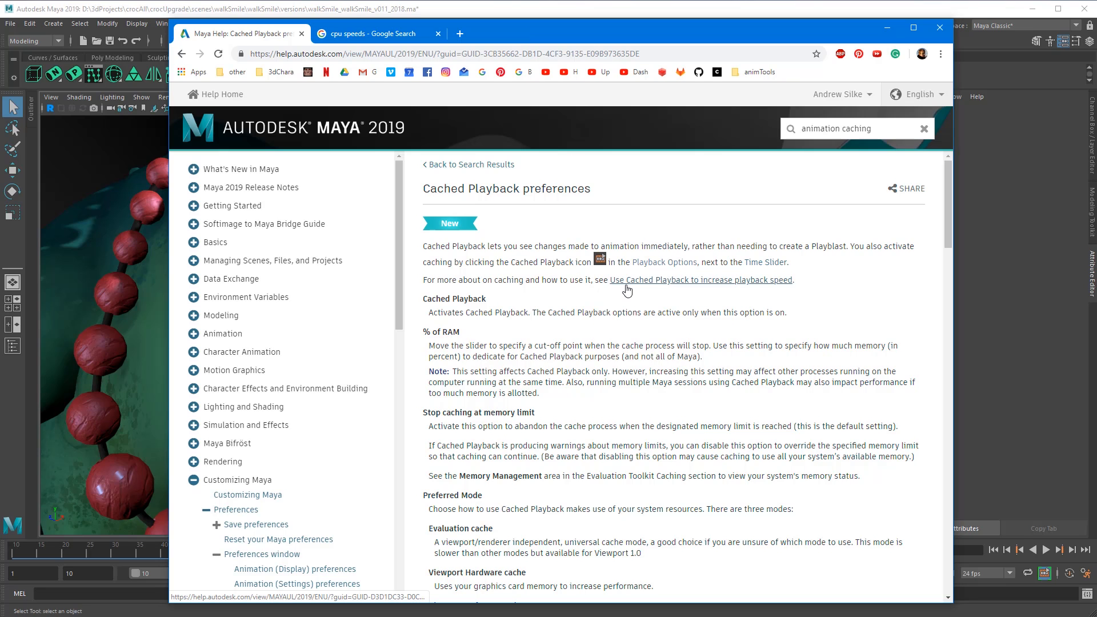
Scroll the Cached Playback preferences help page down toward Preferred Mode.
{"action": "scroll", "scroll_direction": "down", "scroll_amount": 3}
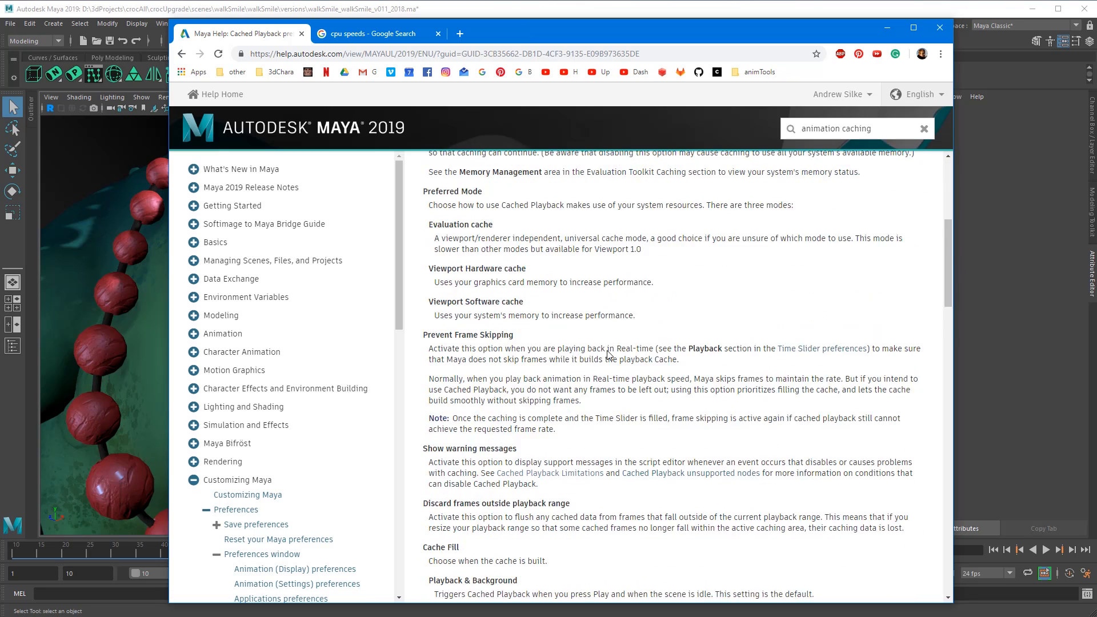
{"action": "scroll", "scroll_direction": "down", "scroll_amount": 3}
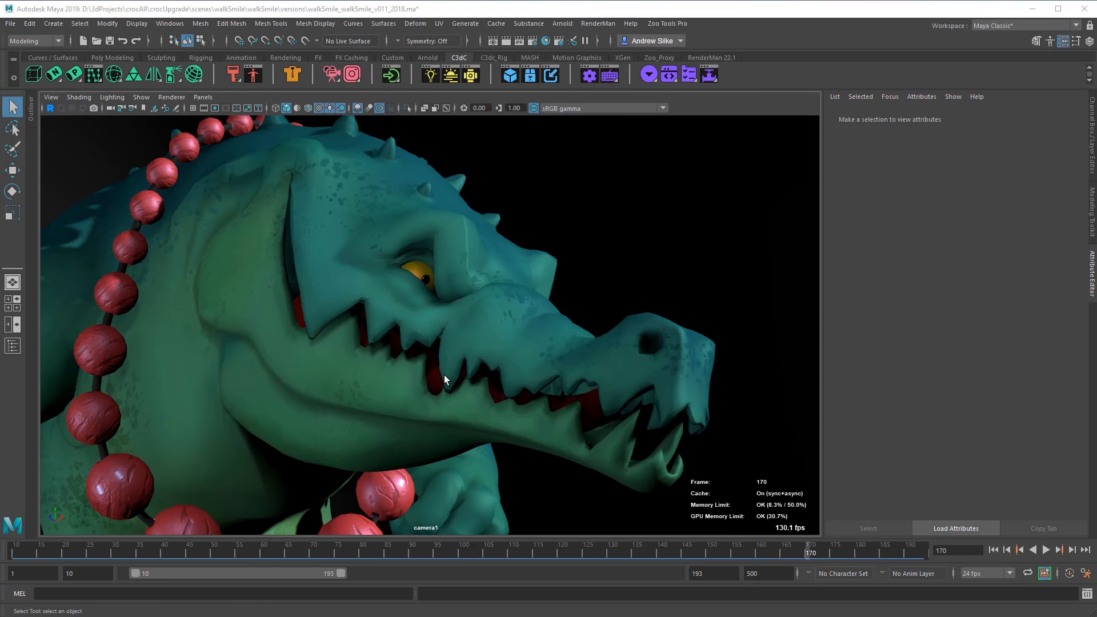
Move a necklace bead control with the Move tool and play back so the cache refills.
{"action": "left_click", "coordinate": [553, 553]}
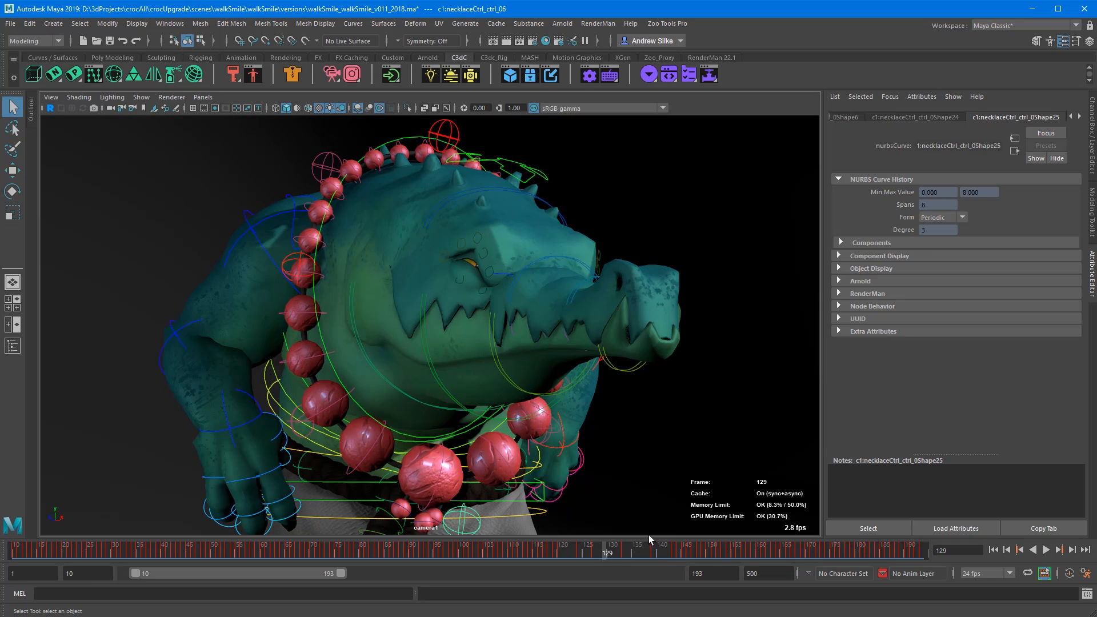
{"action": "left_click", "coordinate": [627, 552]}
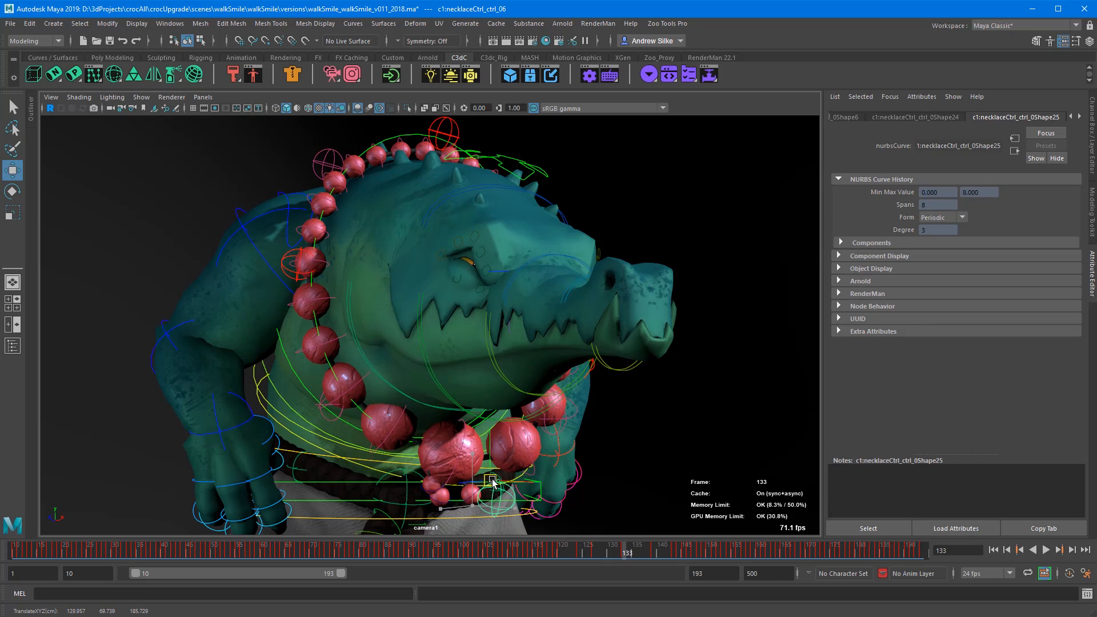
{"action": "left_click", "coordinate": [491, 481]}
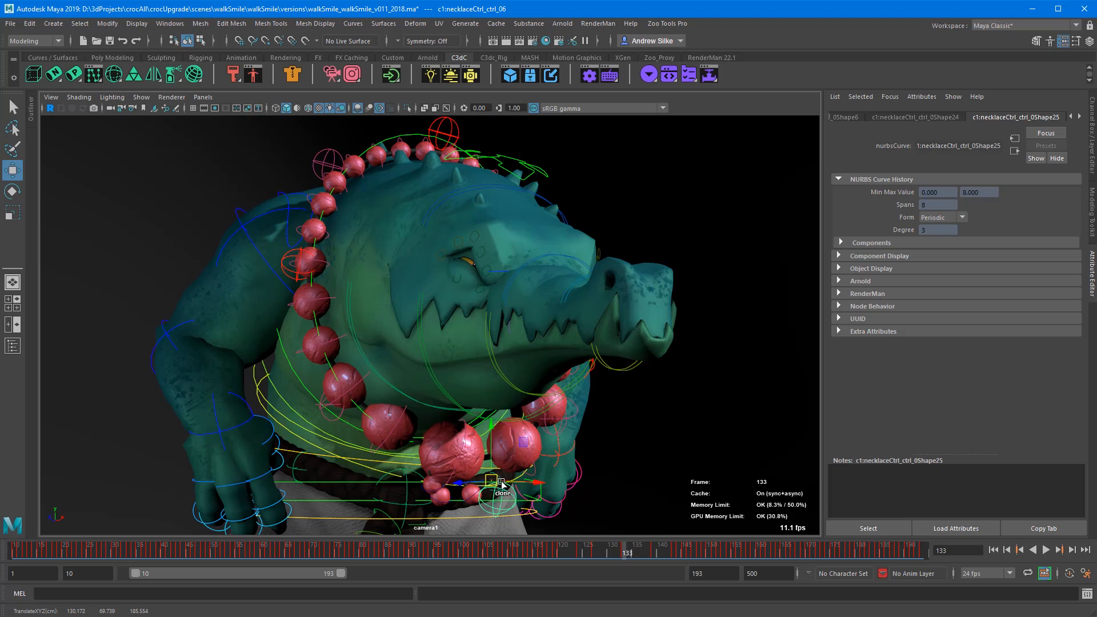
{"action": "mouse_move", "coordinate": [627, 551]}
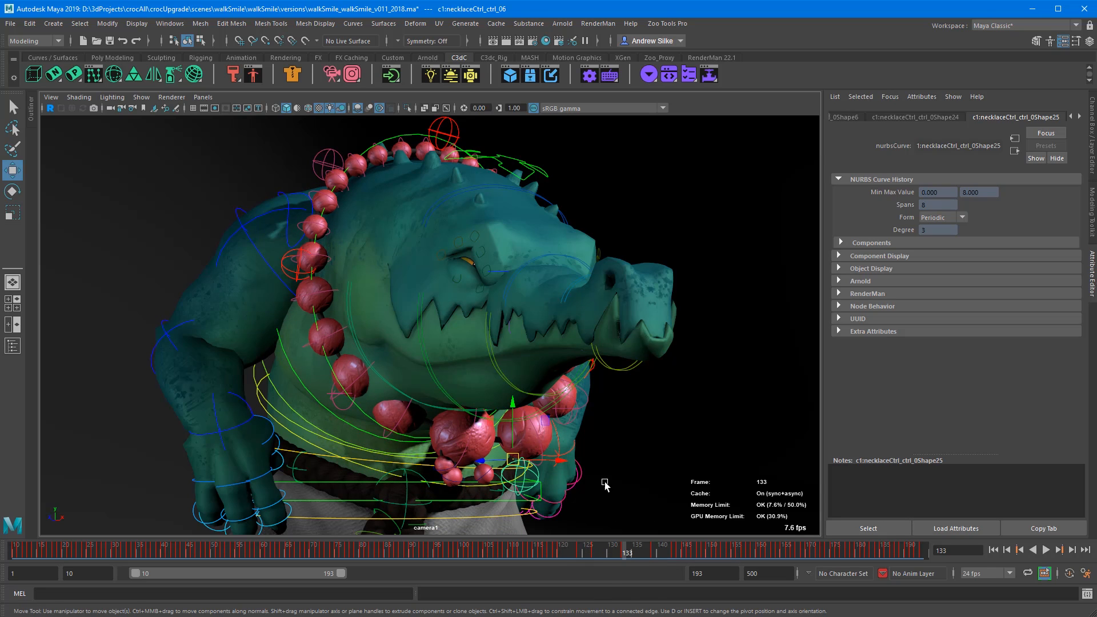
{"action": "left_click", "coordinate": [636, 548]}
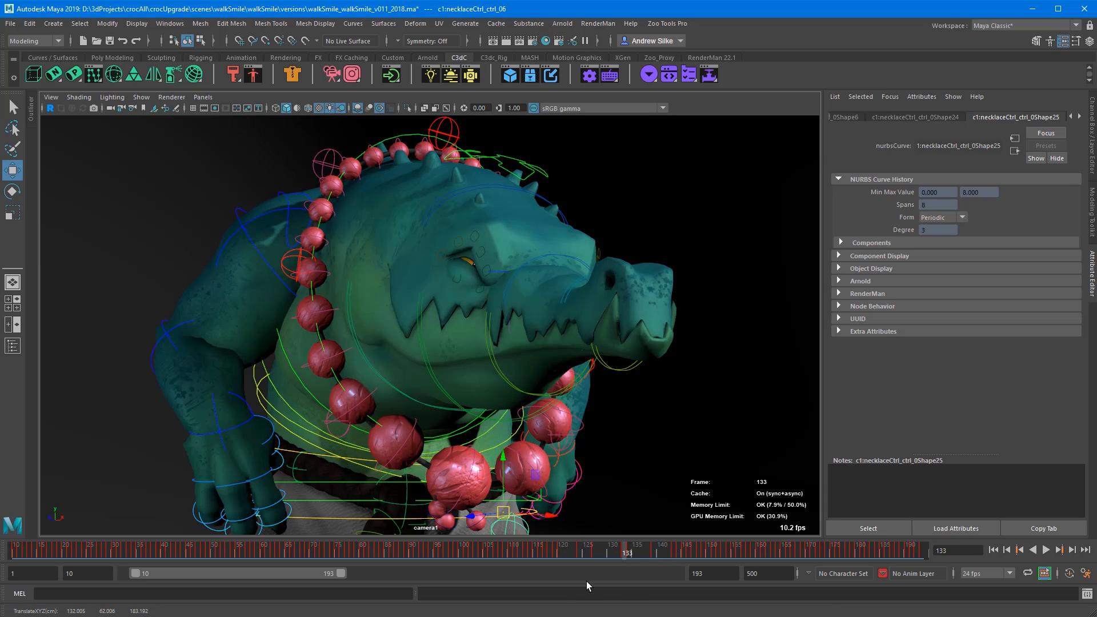
{"action": "left_click", "coordinate": [614, 553]}
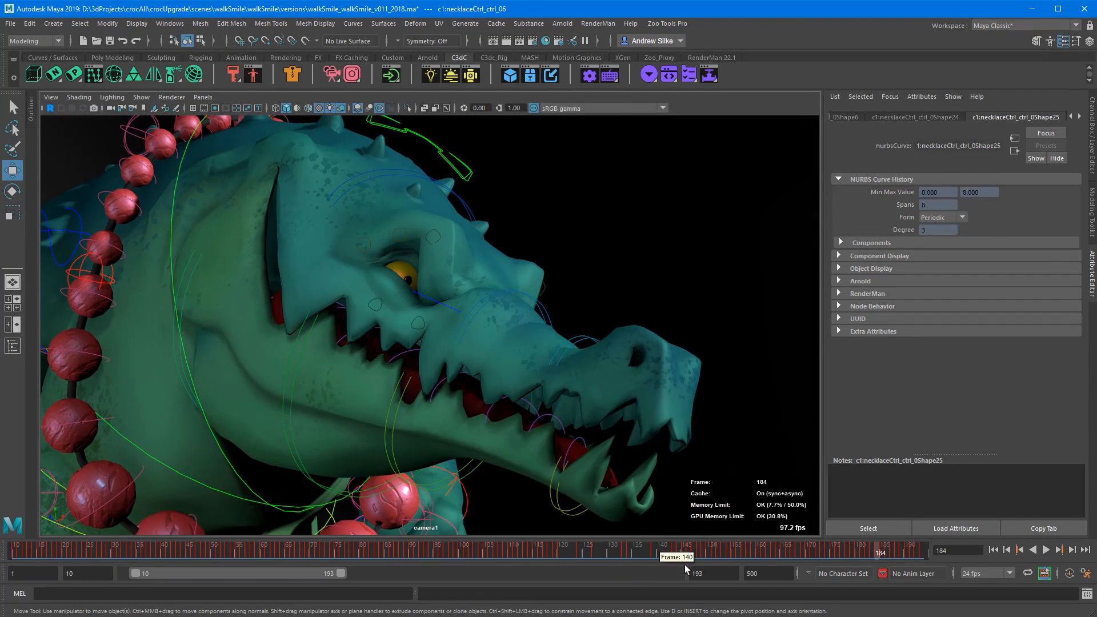
{"action": "mouse_move", "coordinate": [769, 570]}
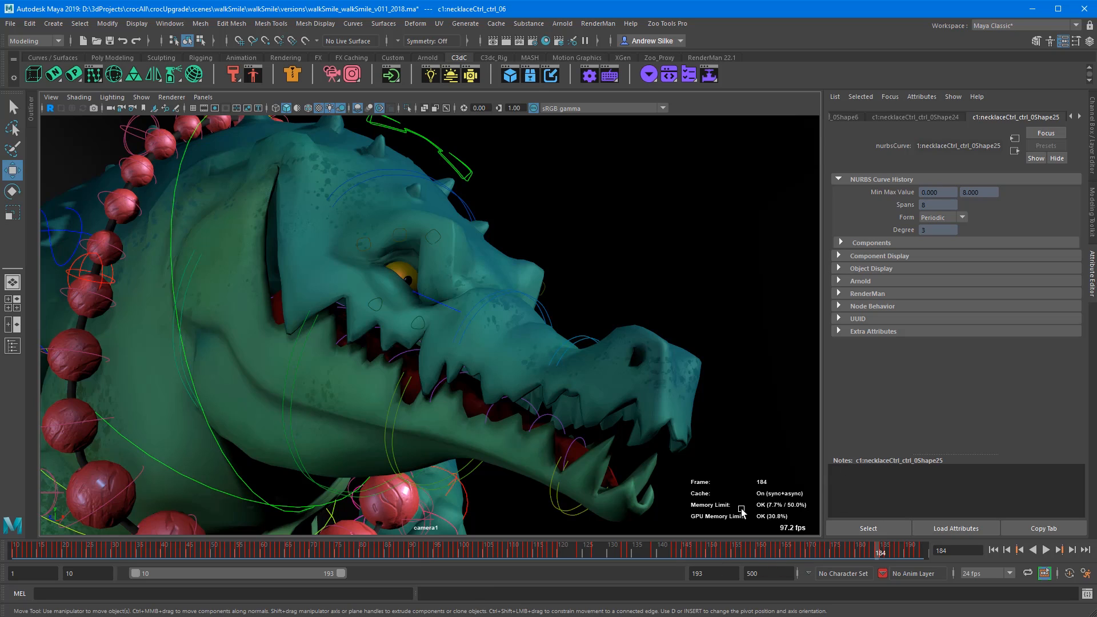
{"action": "mouse_move", "coordinate": [794, 503]}
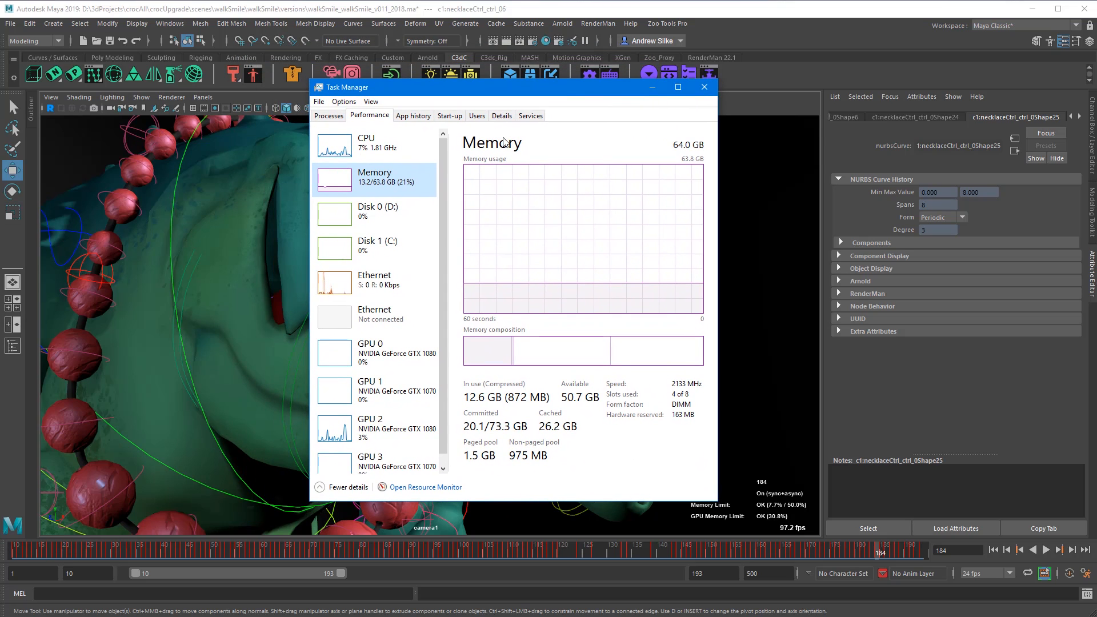
{"action": "mouse_move", "coordinate": [638, 290]}
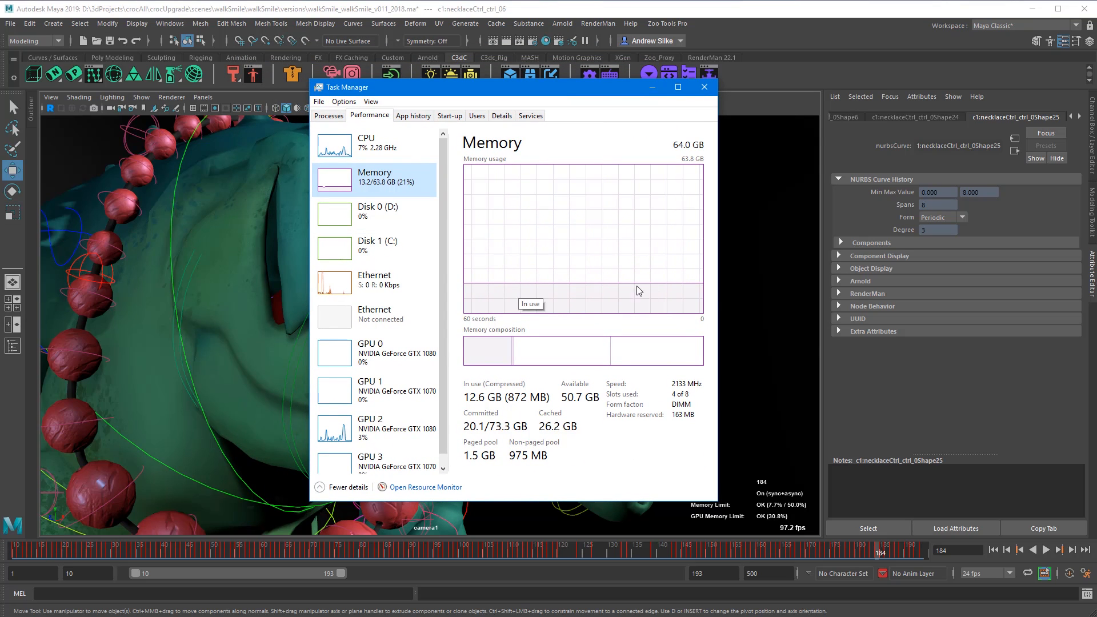
{"action": "mouse_move", "coordinate": [539, 294]}
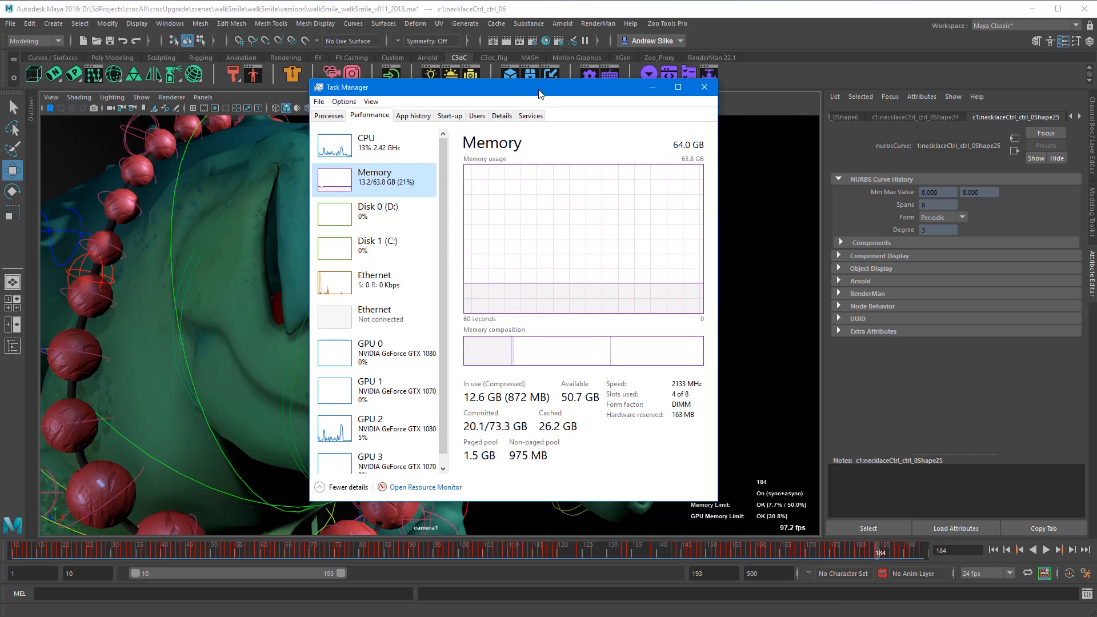
Close Task Manager after checking memory use to return to the Maya scene.
{"action": "left_click", "coordinate": [703, 87]}
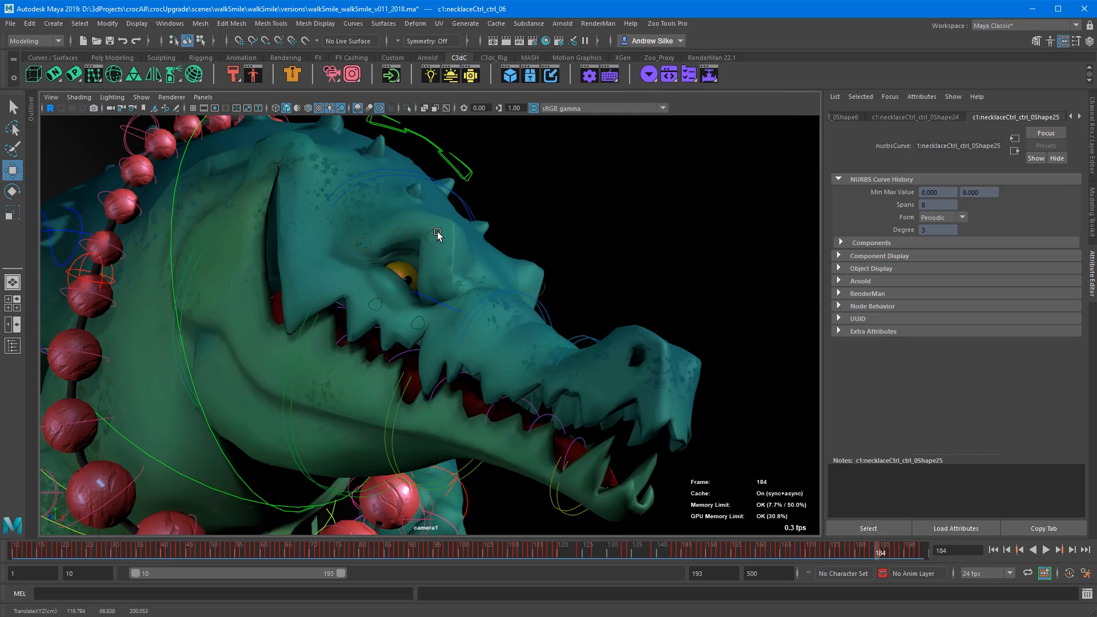
Enable the Poly Count heads-up display readout over the crocodile viewport.
{"action": "left_click", "coordinate": [136, 23]}
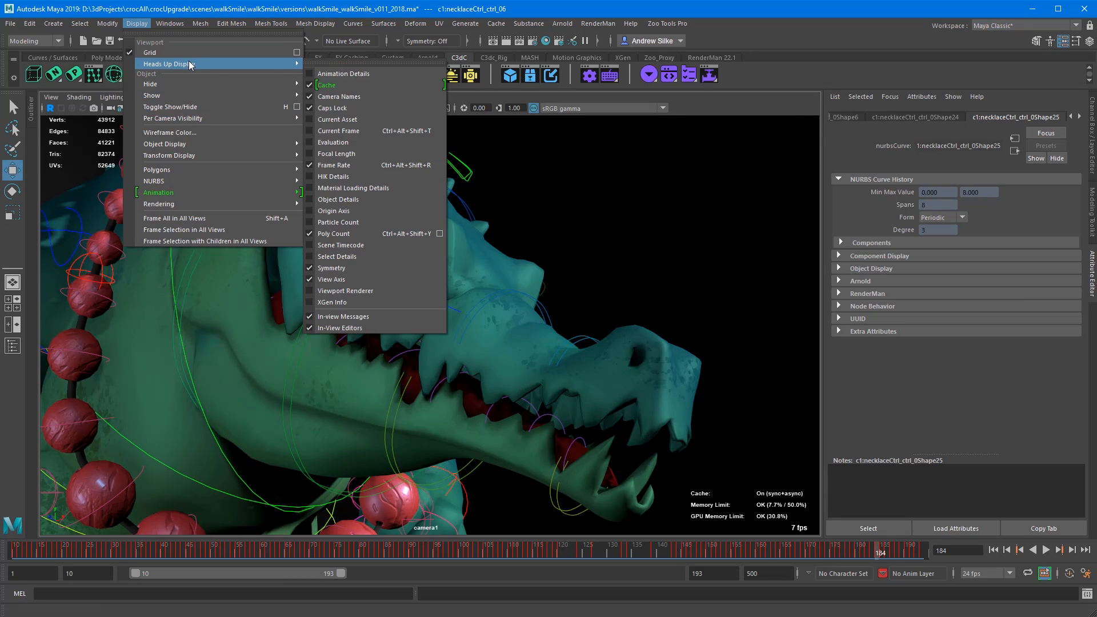
{"action": "mouse_move", "coordinate": [357, 233]}
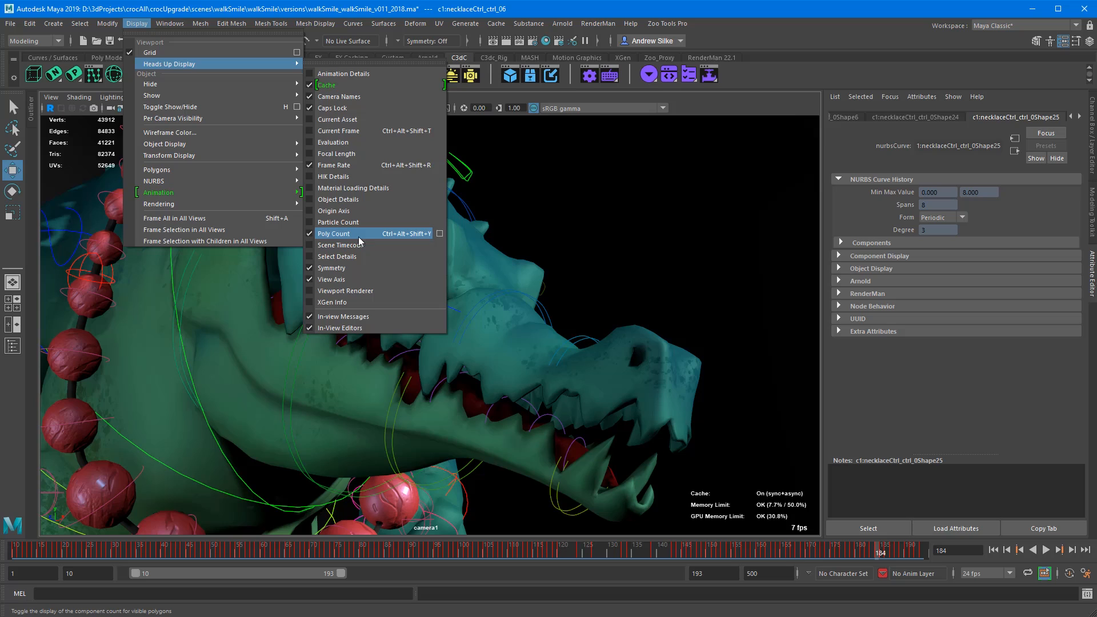
{"action": "left_click", "coordinate": [334, 233]}
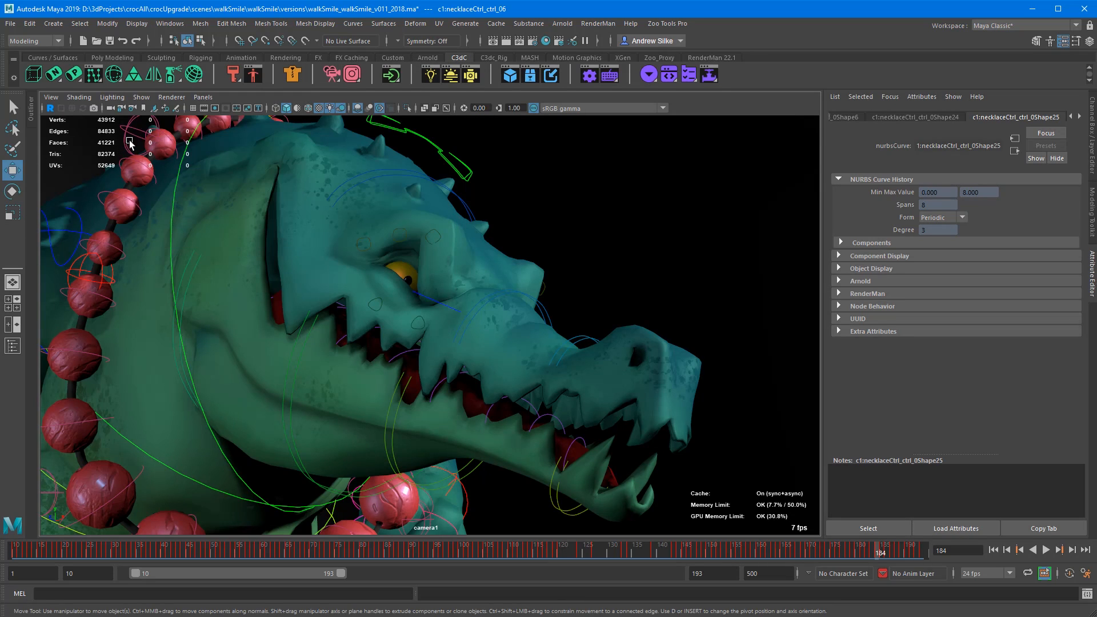
{"action": "mouse_move", "coordinate": [102, 165]}
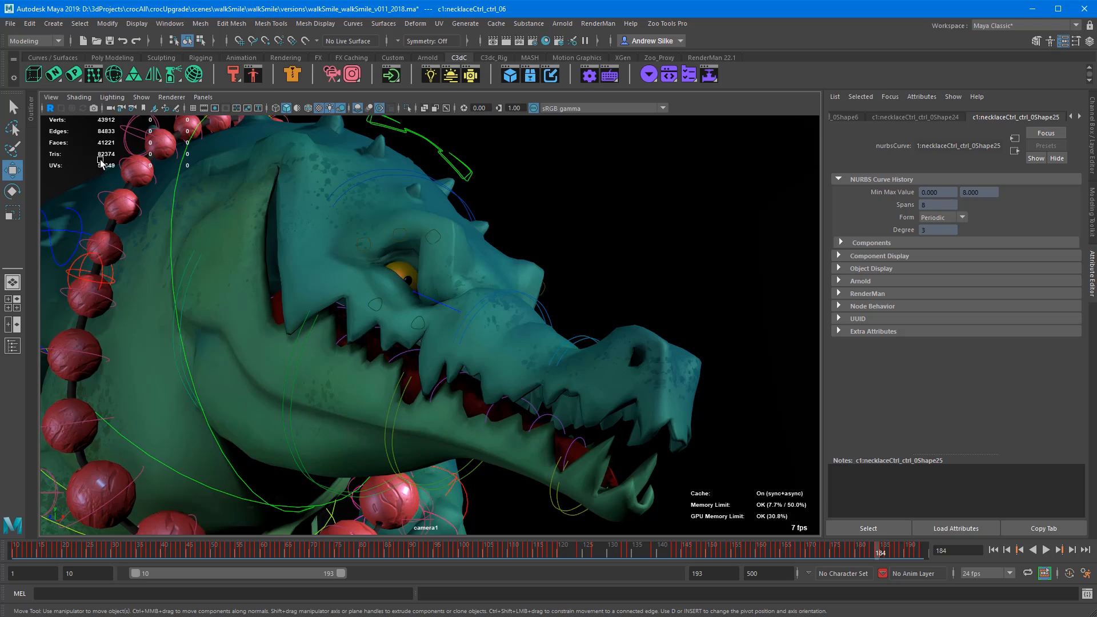
{"action": "mouse_move", "coordinate": [117, 145]}
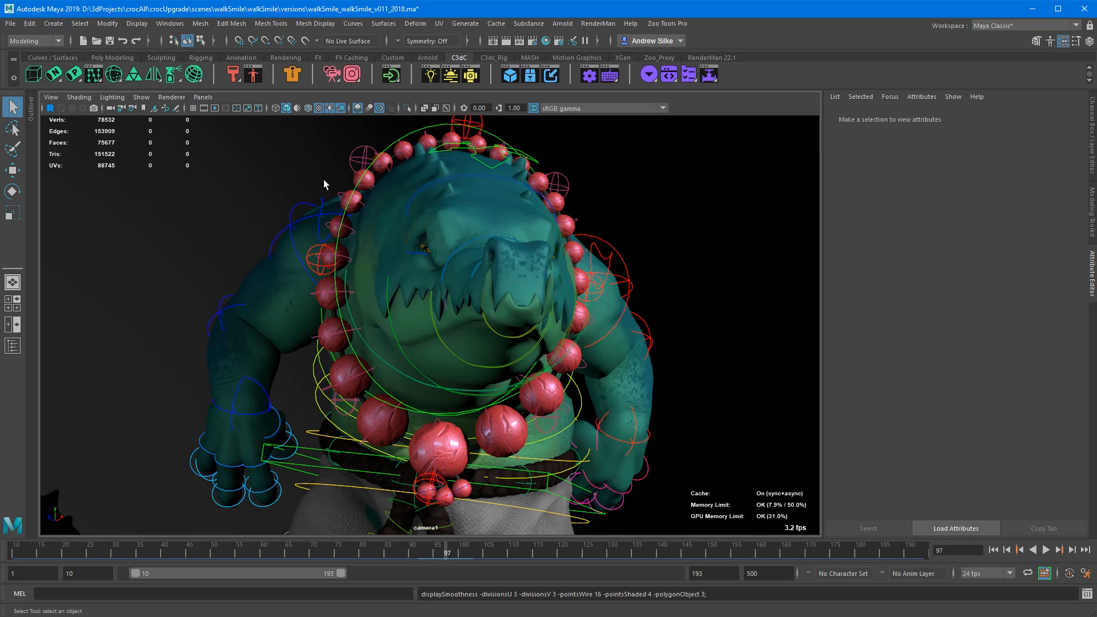
{"action": "mouse_move", "coordinate": [70, 162]}
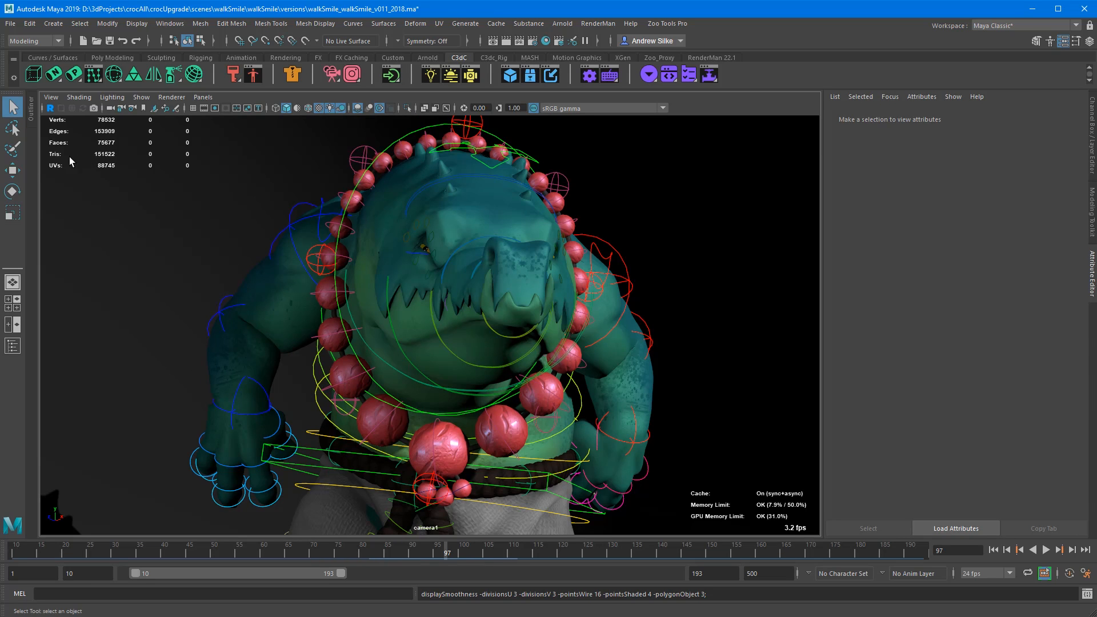
{"action": "mouse_move", "coordinate": [497, 208]}
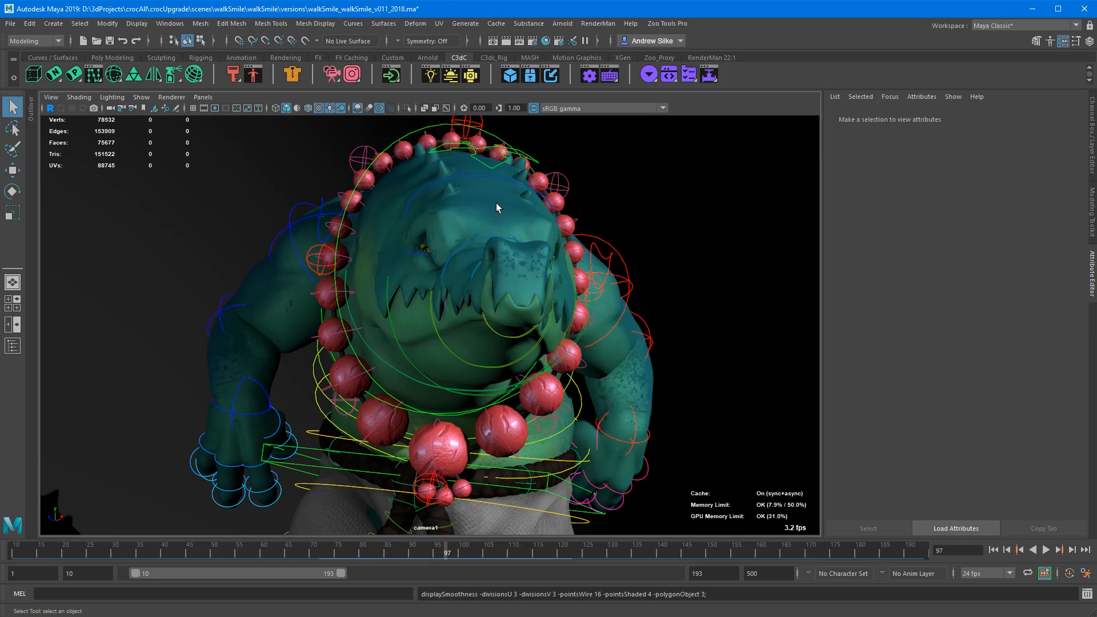
Give the crocodile body smooth-mesh preview division level 2 and play the cached walk.
{"action": "left_click", "coordinate": [455, 245]}
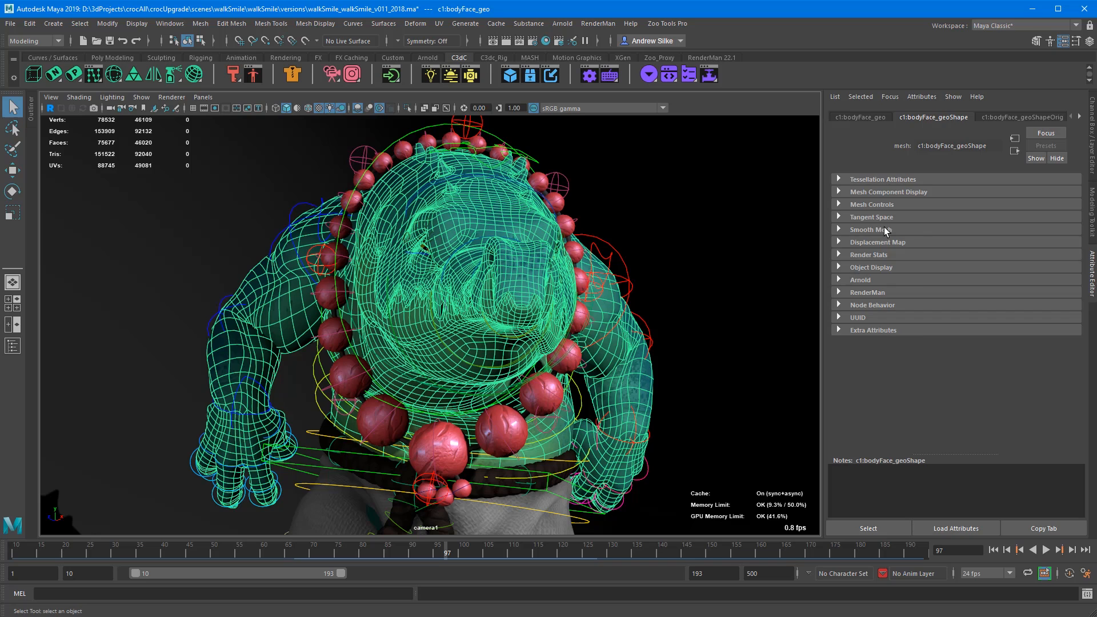
{"action": "left_click", "coordinate": [871, 228]}
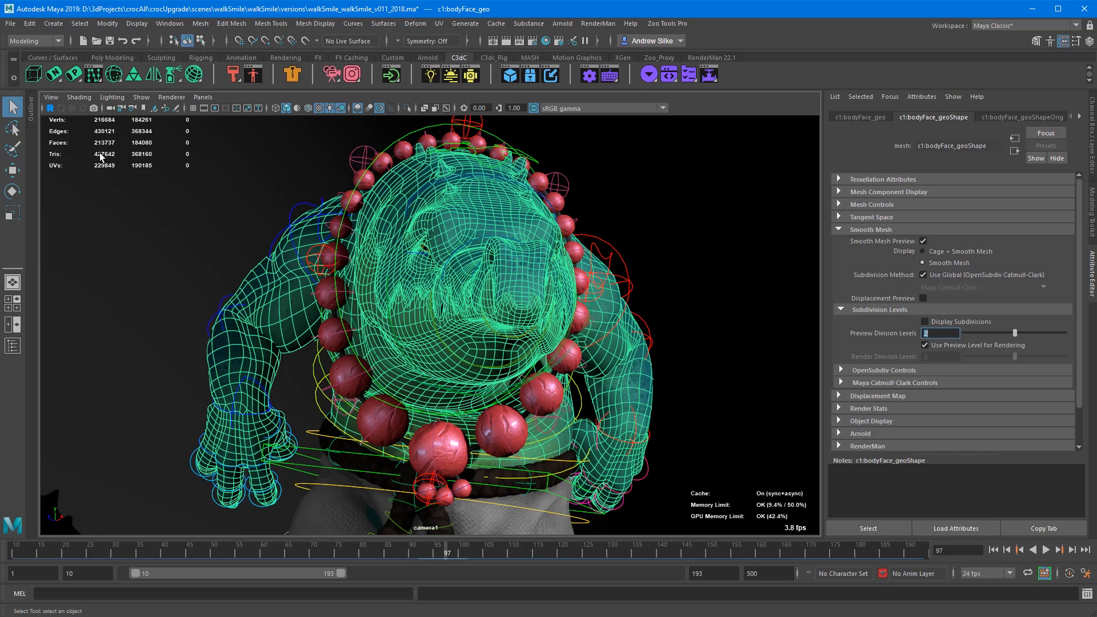
{"action": "left_click", "coordinate": [1059, 550]}
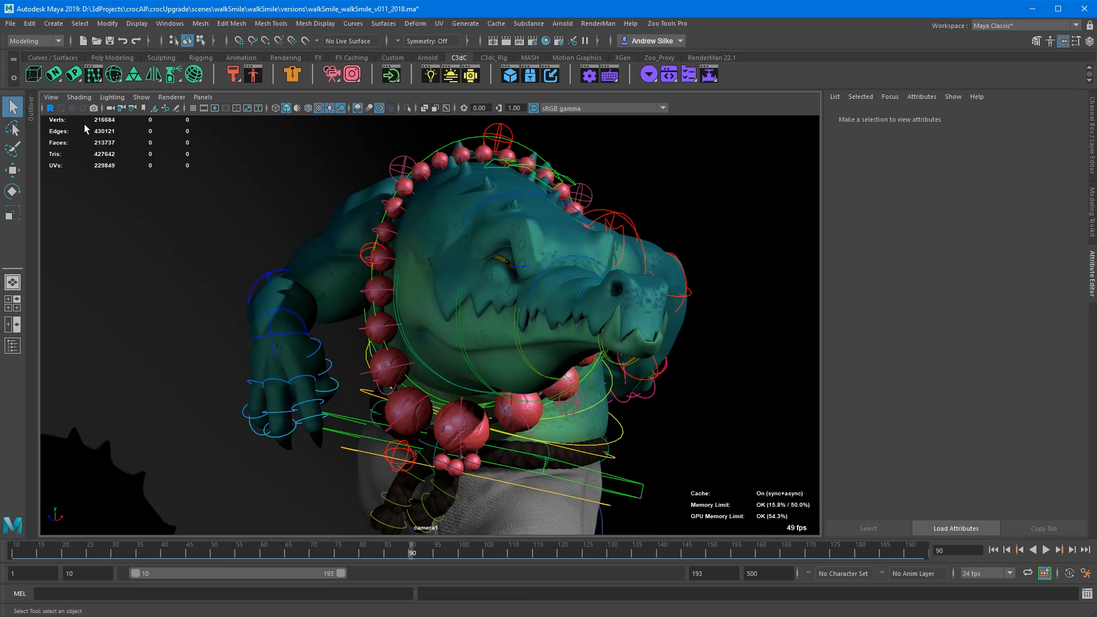
{"action": "mouse_move", "coordinate": [453, 192]}
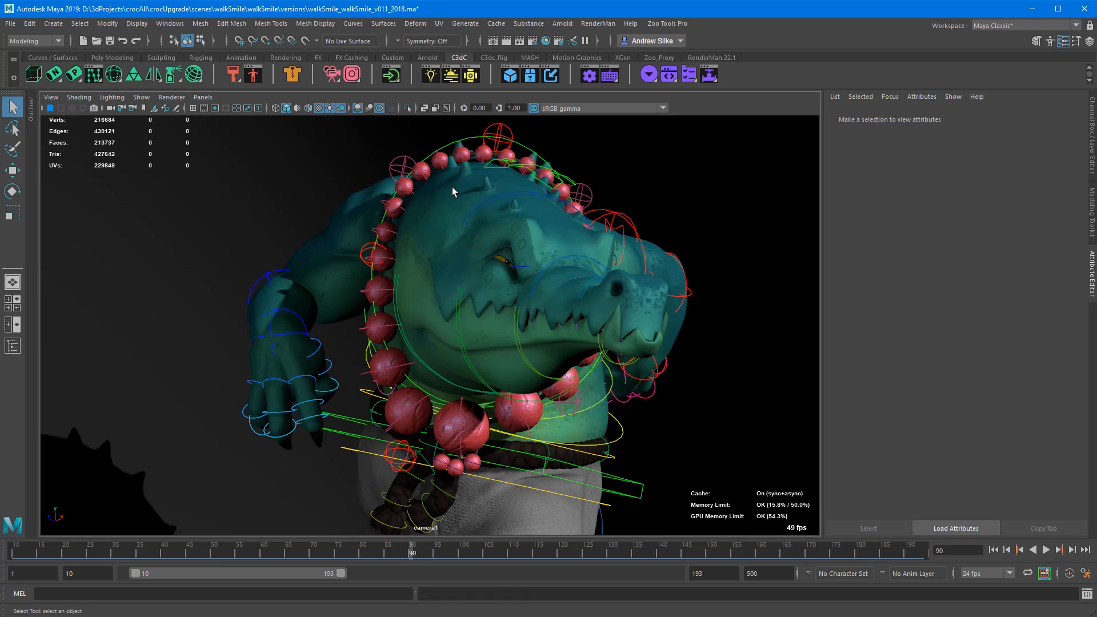
{"action": "left_click", "coordinate": [1045, 550]}
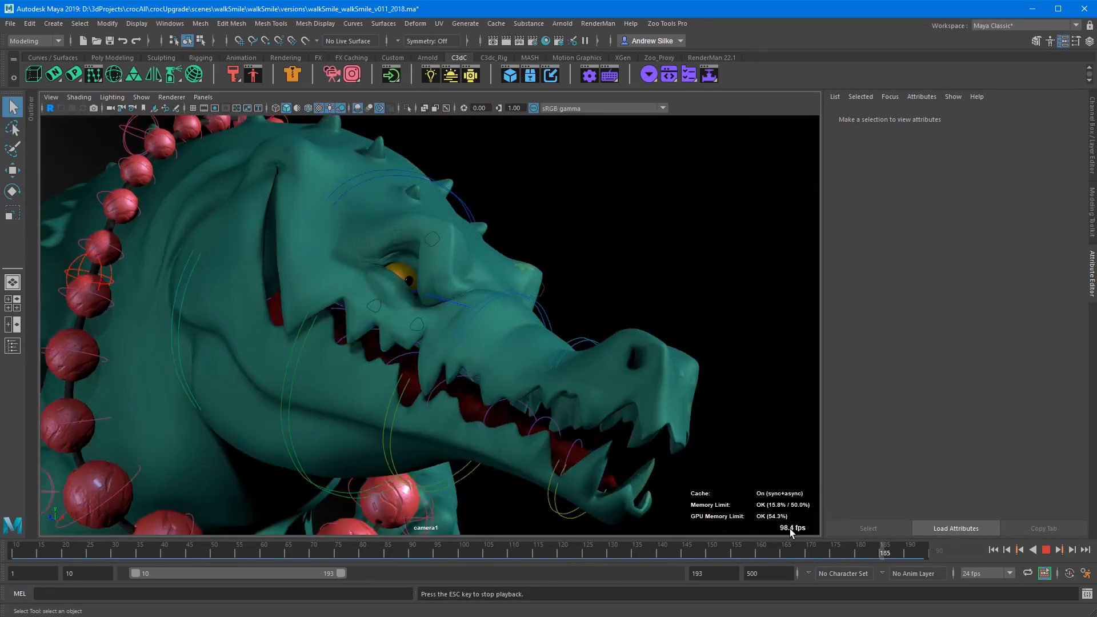
Uncheck Use Global so the body mesh subdivides with Maya Catmull-Clark.
{"action": "left_click", "coordinate": [62, 553]}
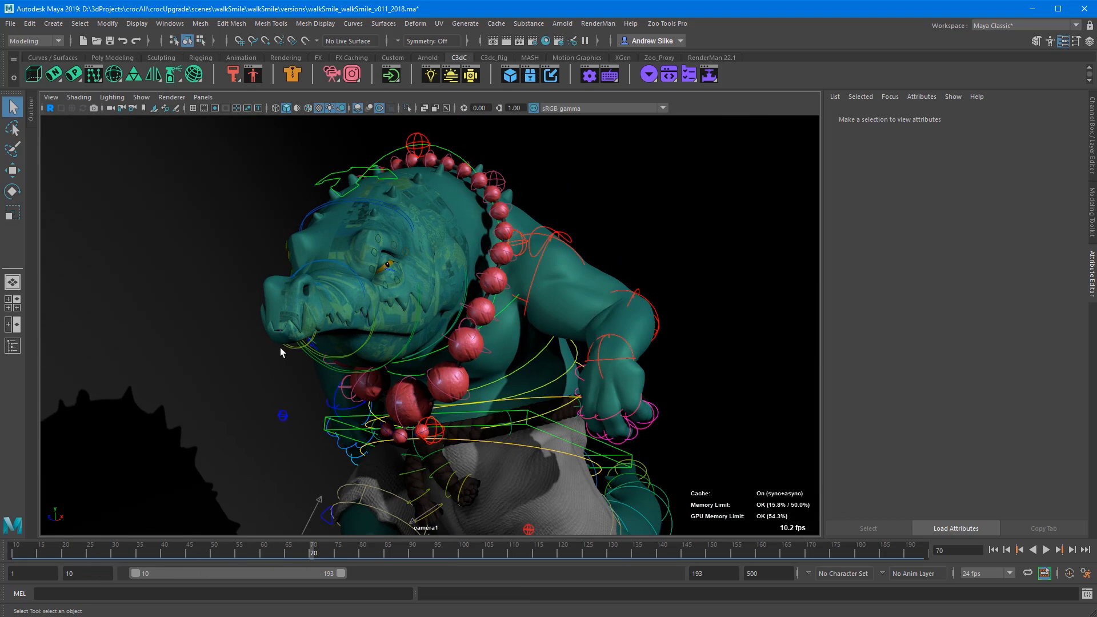
{"action": "mouse_move", "coordinate": [440, 192]}
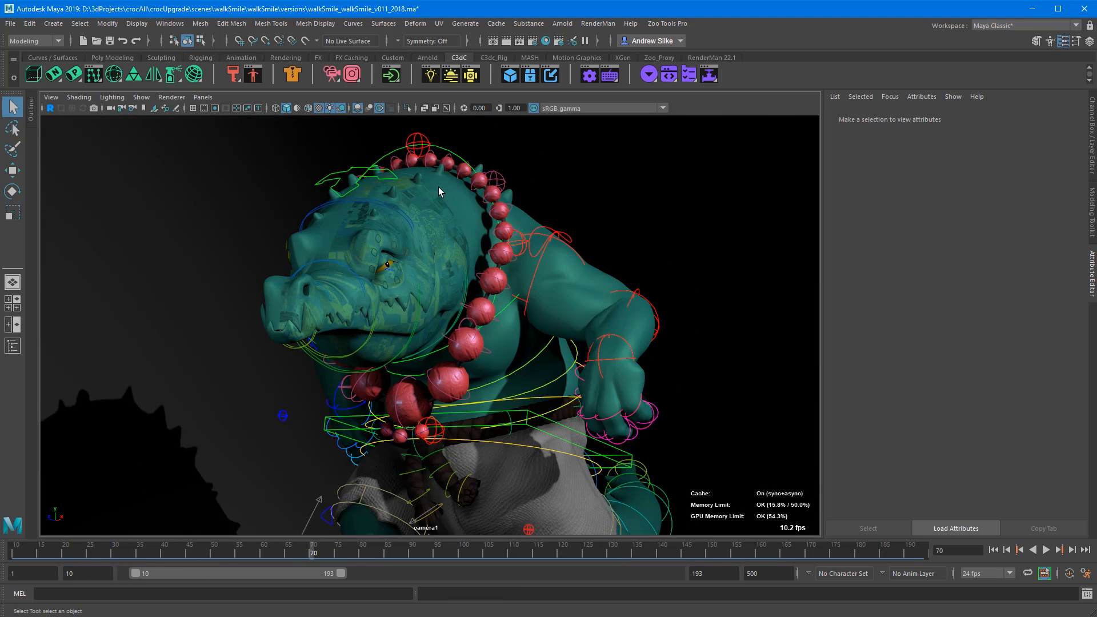
{"action": "mouse_move", "coordinate": [448, 195]}
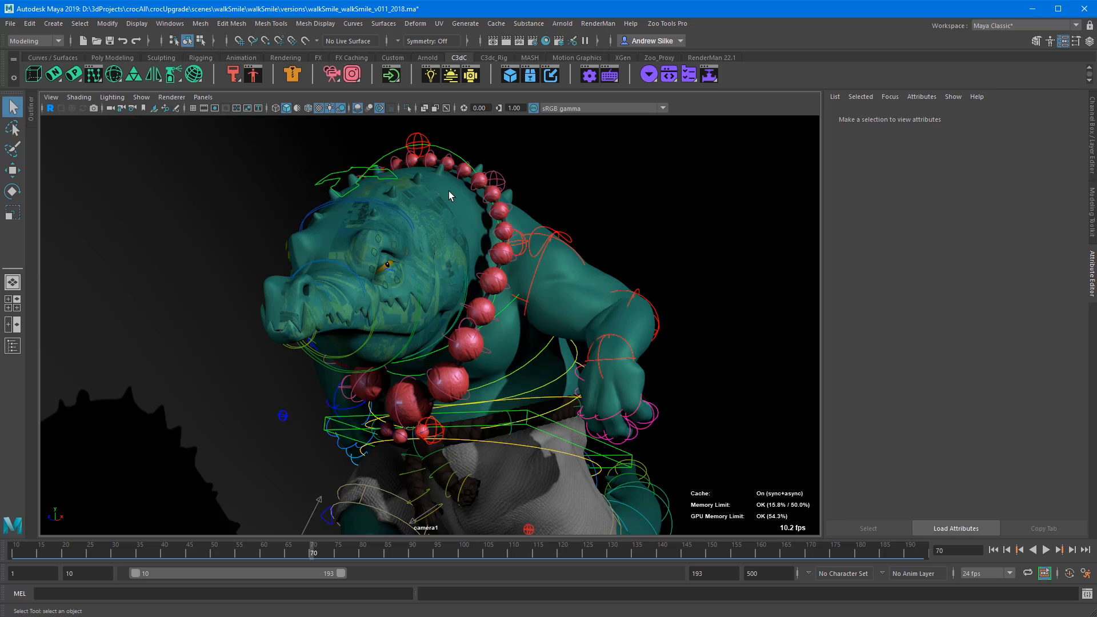
{"action": "mouse_move", "coordinate": [450, 201]}
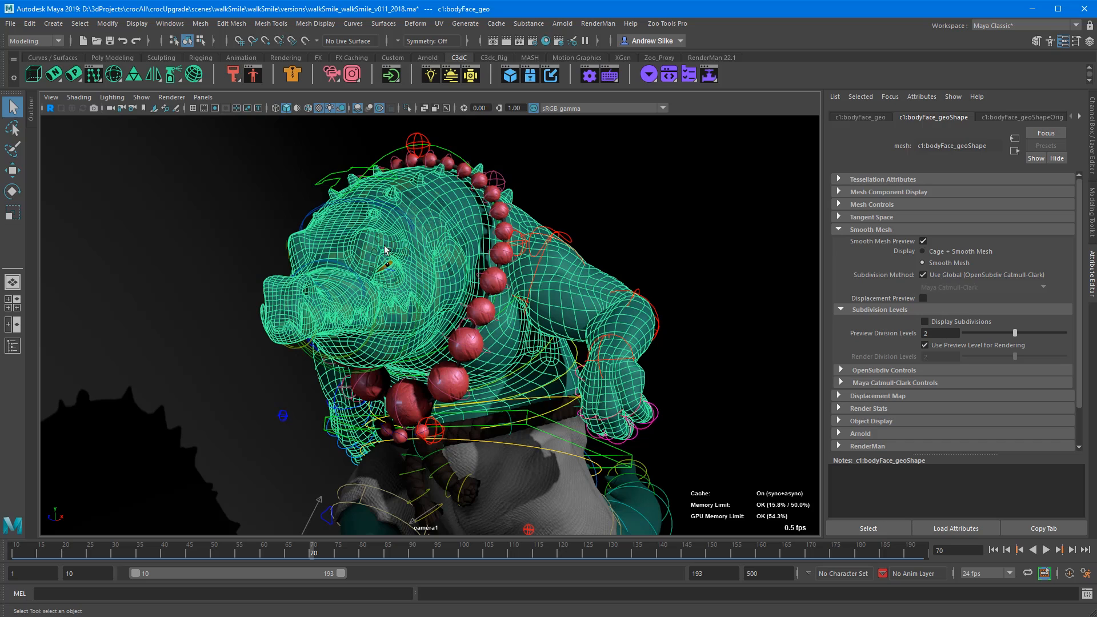
{"action": "mouse_move", "coordinate": [586, 408]}
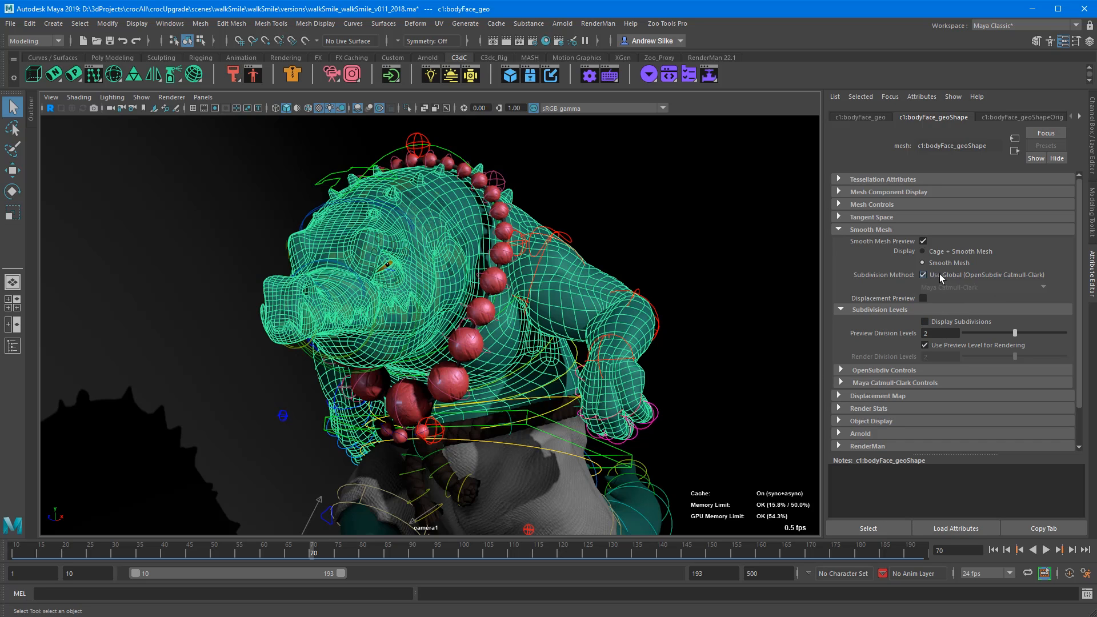
{"action": "mouse_move", "coordinate": [1026, 280]}
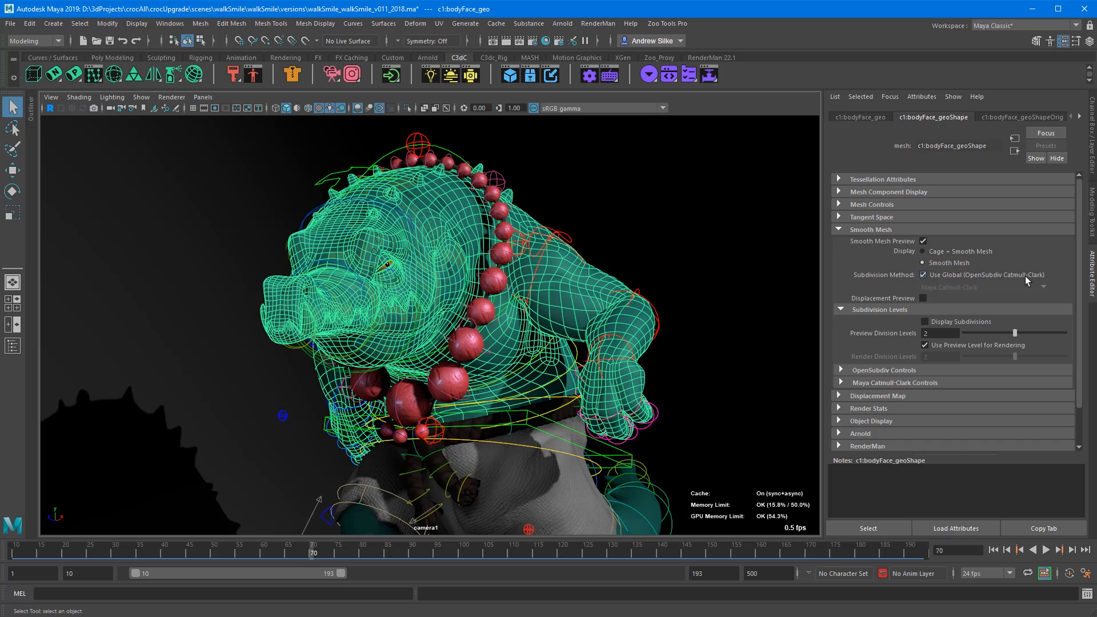
{"action": "left_click", "coordinate": [923, 274]}
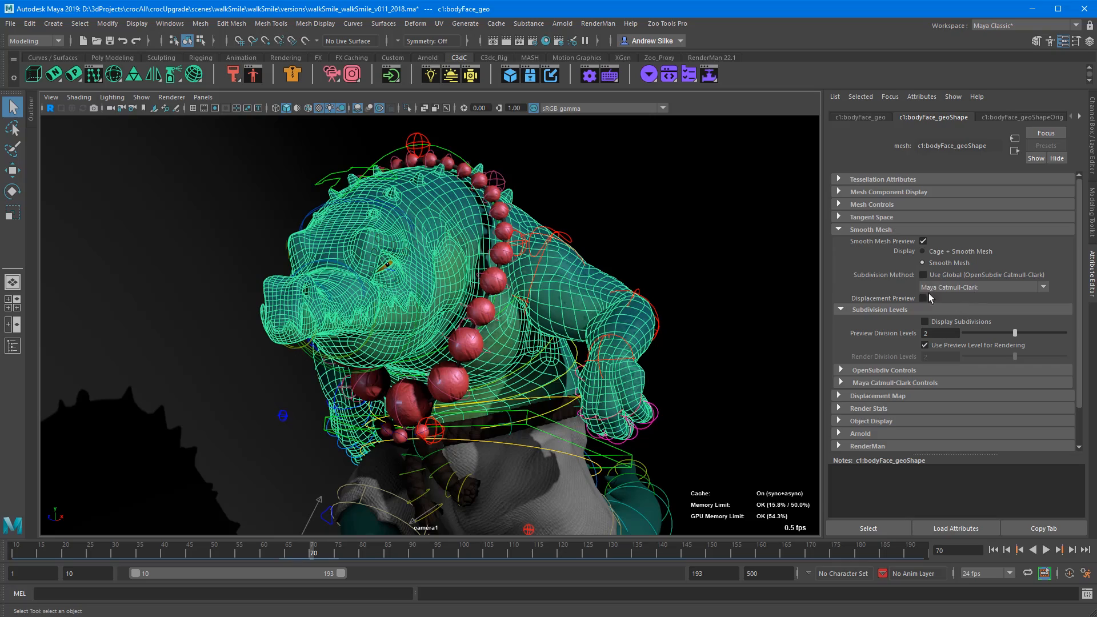
{"action": "mouse_move", "coordinate": [732, 315]}
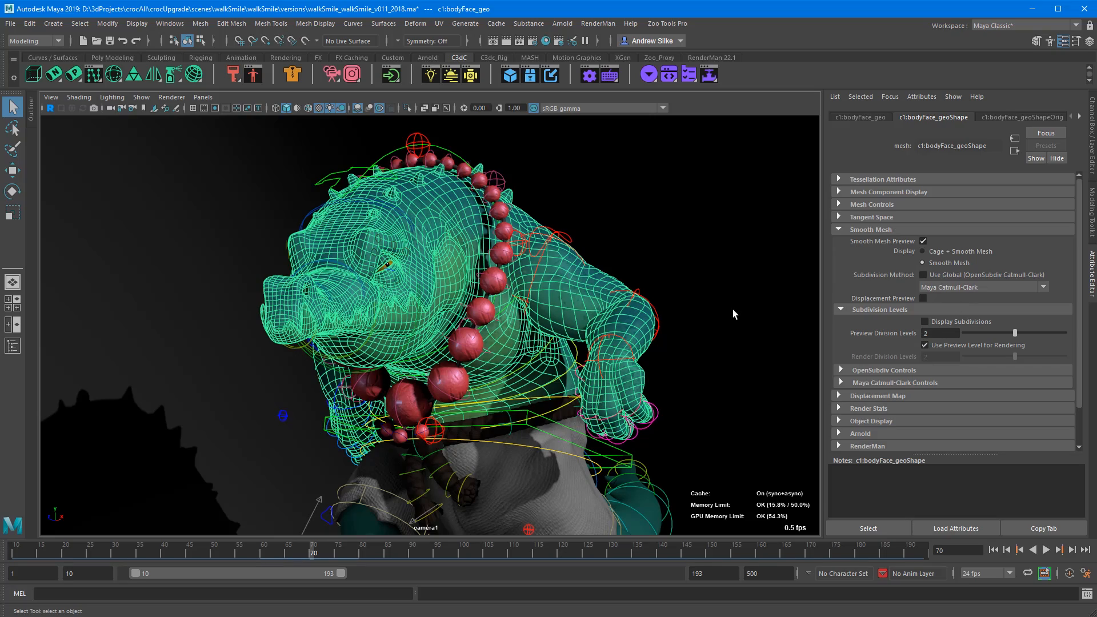
{"action": "left_click", "coordinate": [1058, 550]}
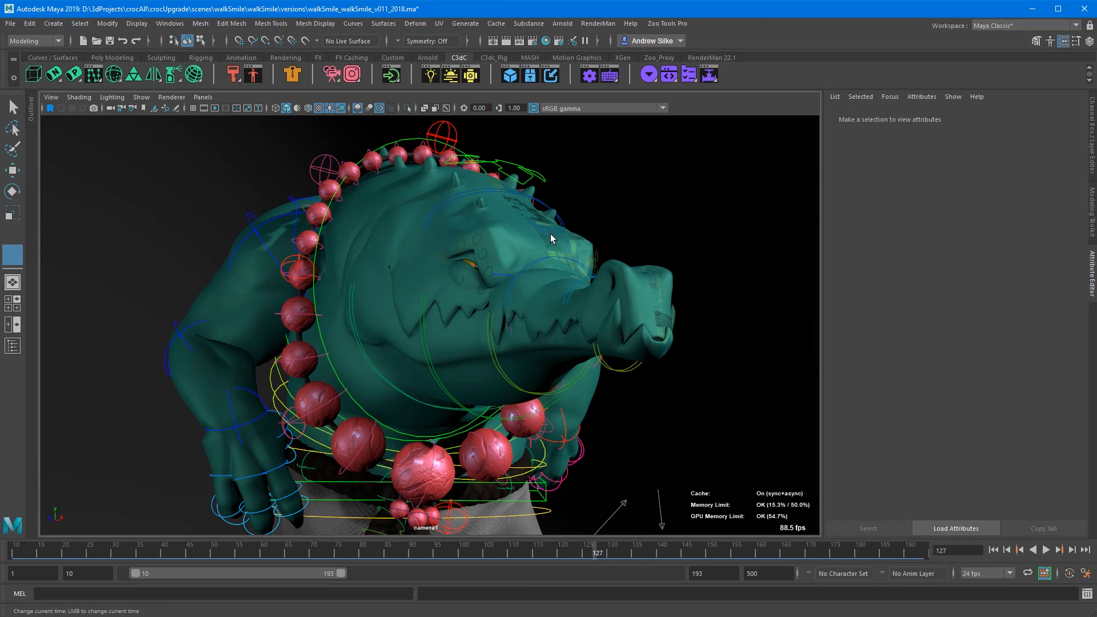
{"action": "left_click", "coordinate": [1046, 550]}
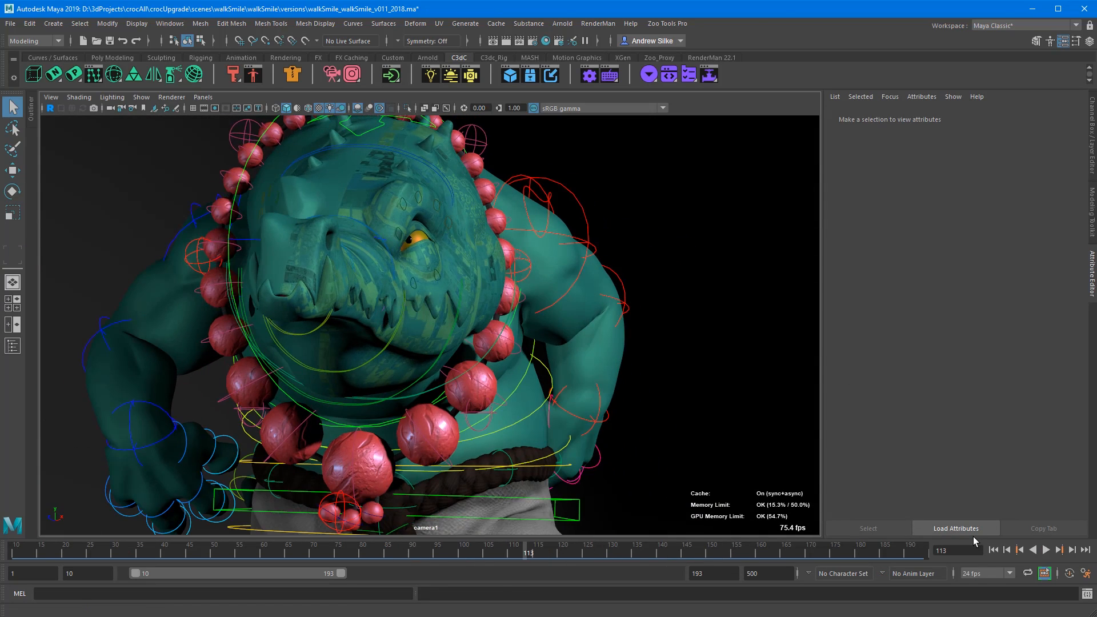
{"action": "left_click", "coordinate": [1069, 573]}
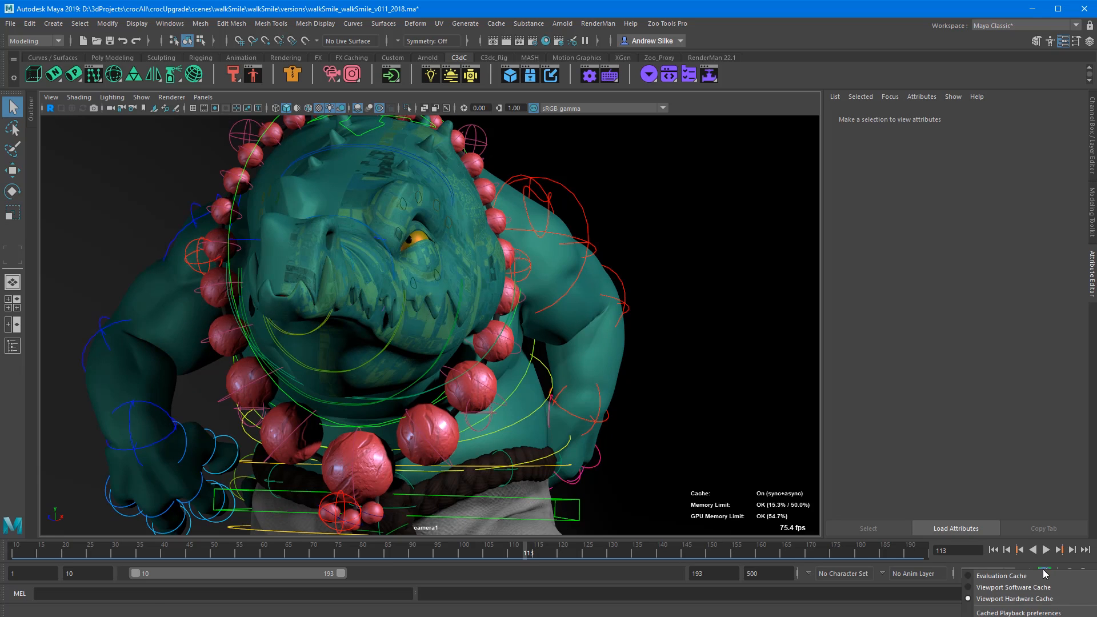
{"action": "left_click", "coordinate": [1044, 573]}
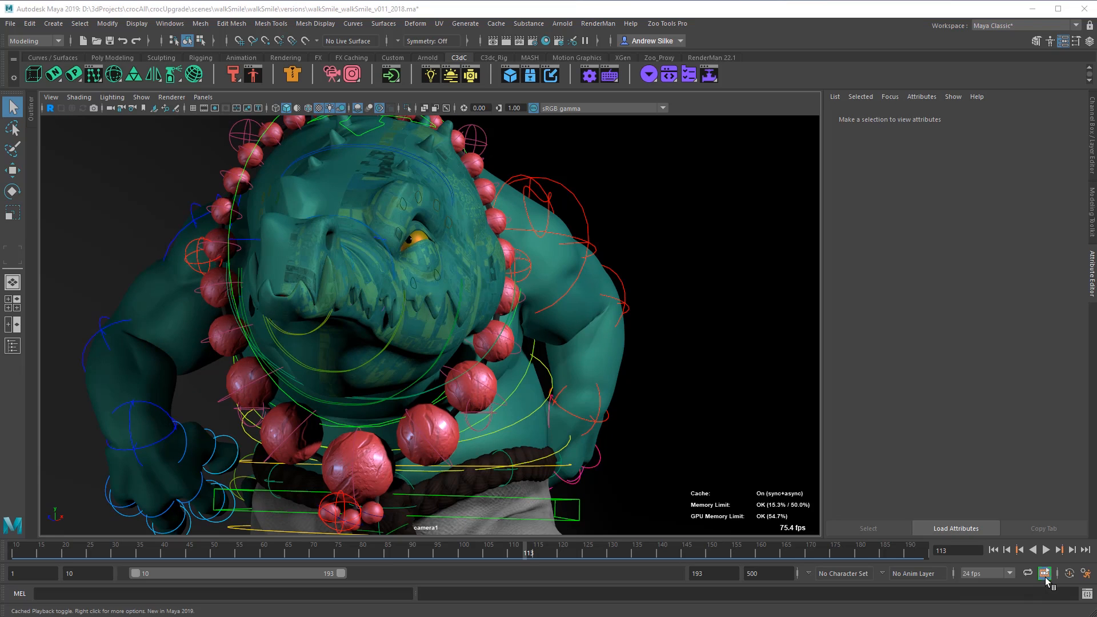
{"action": "left_click", "coordinate": [1046, 572]}
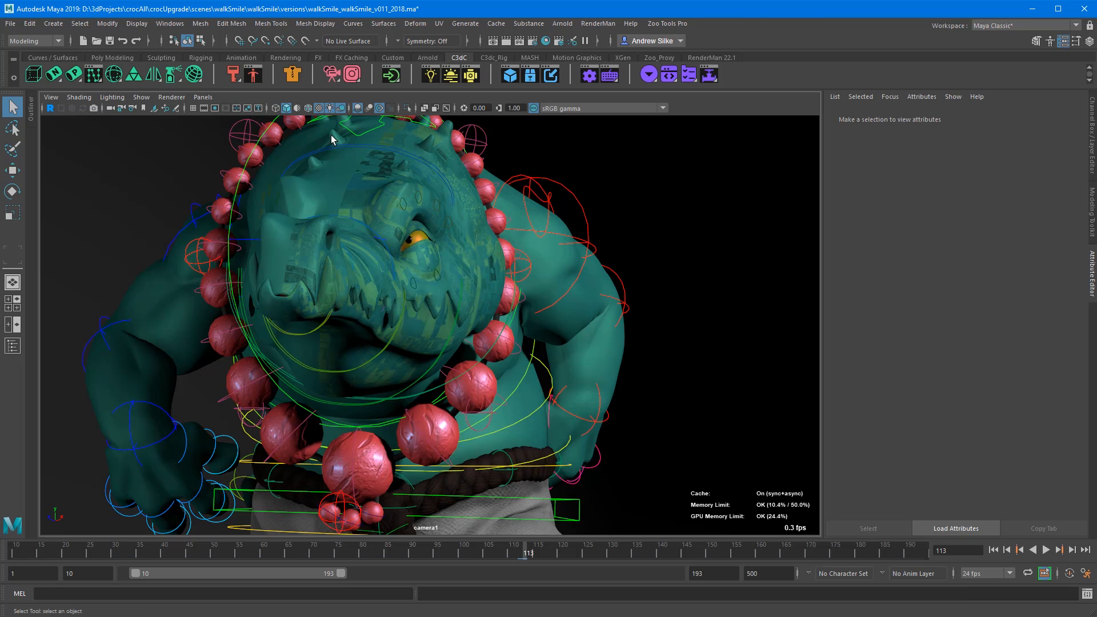
Select the body geo, check its Smooth Mesh settings, then play the cached walk and deselect.
{"action": "left_click", "coordinate": [1058, 550]}
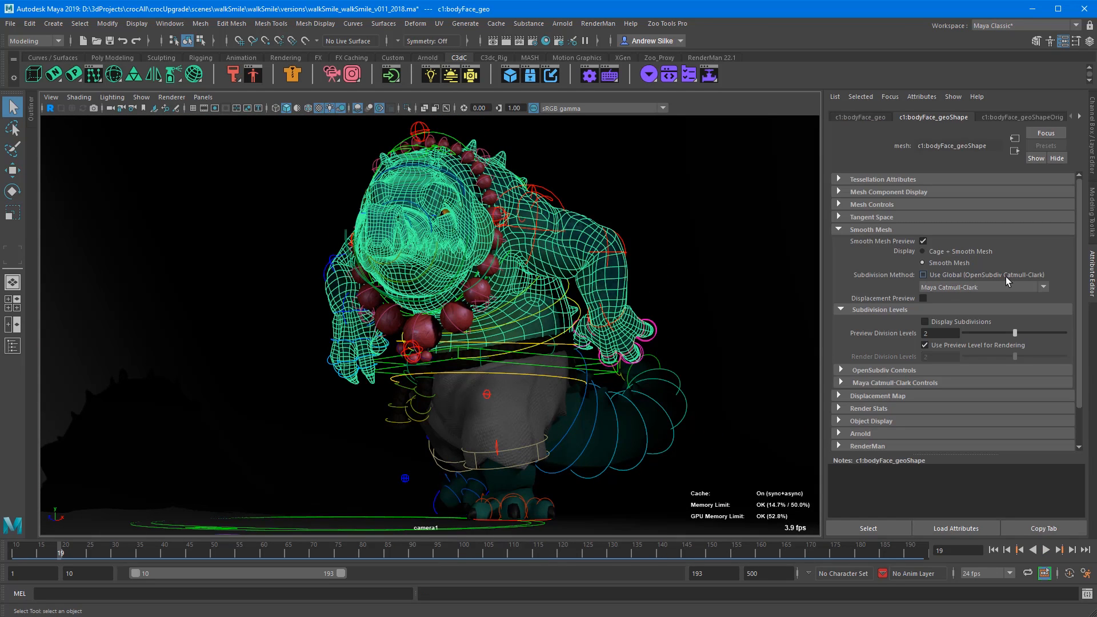
{"action": "mouse_move", "coordinate": [978, 285]}
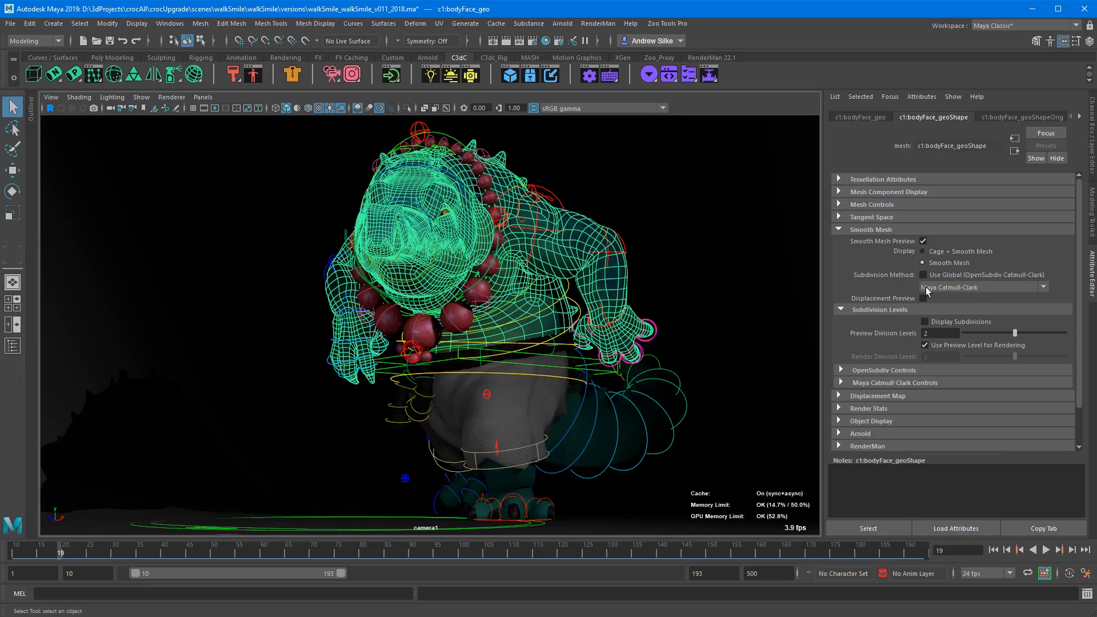
{"action": "left_click", "coordinate": [1058, 550]}
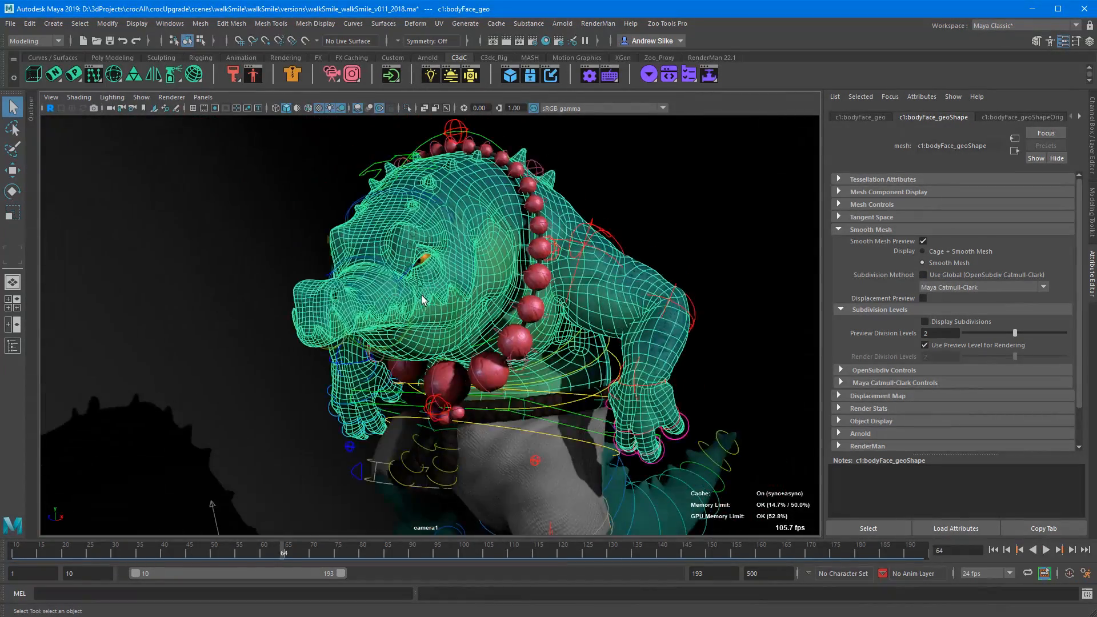
{"action": "left_click", "coordinate": [1061, 549]}
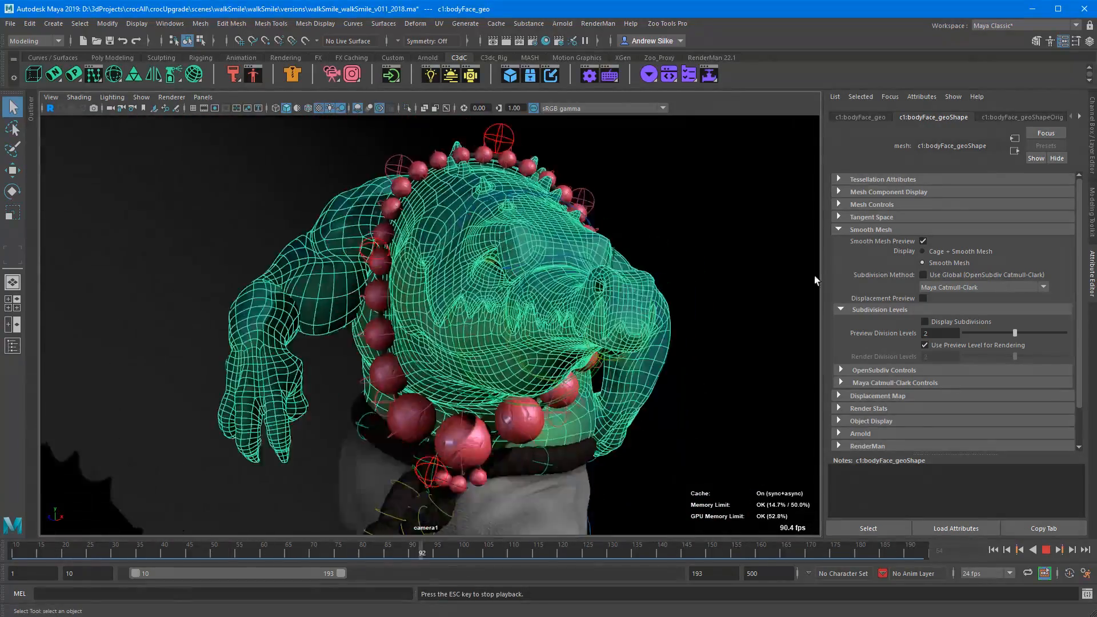
{"action": "left_click", "coordinate": [253, 552]}
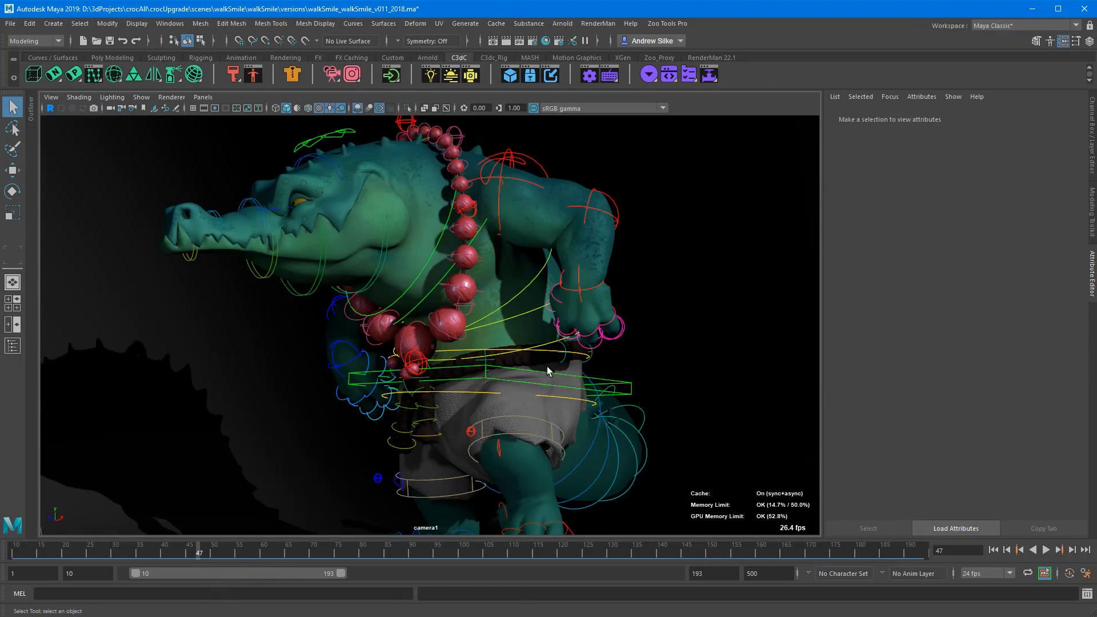
{"action": "left_click", "coordinate": [1058, 550]}
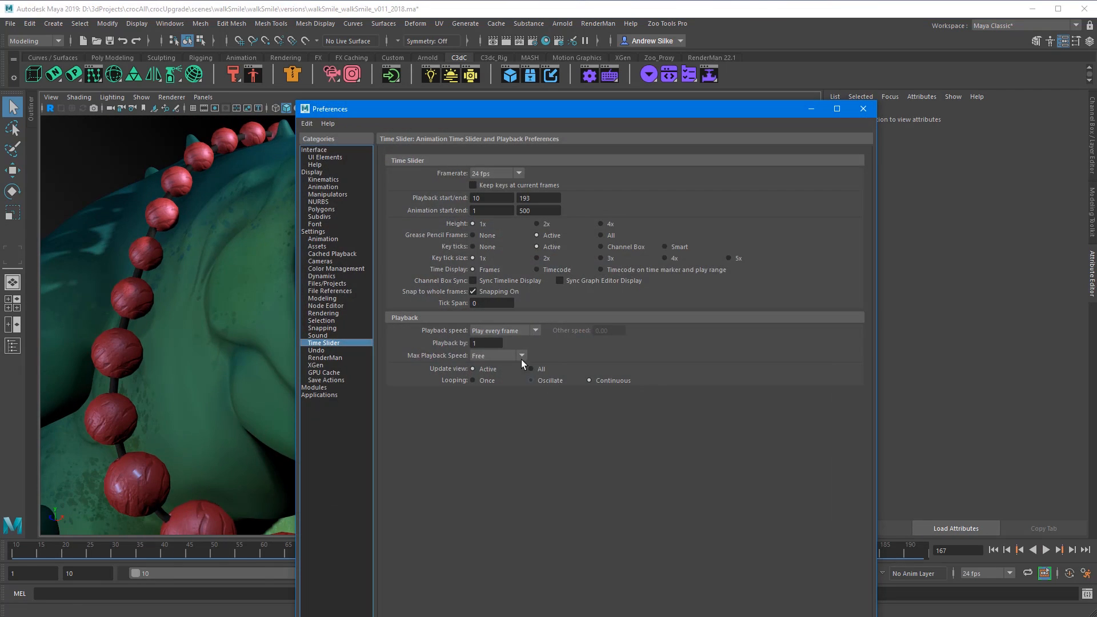
Set Max Playback Speed to Free with Play every frame in the Time Slider preferences.
{"action": "left_click", "coordinate": [504, 329]}
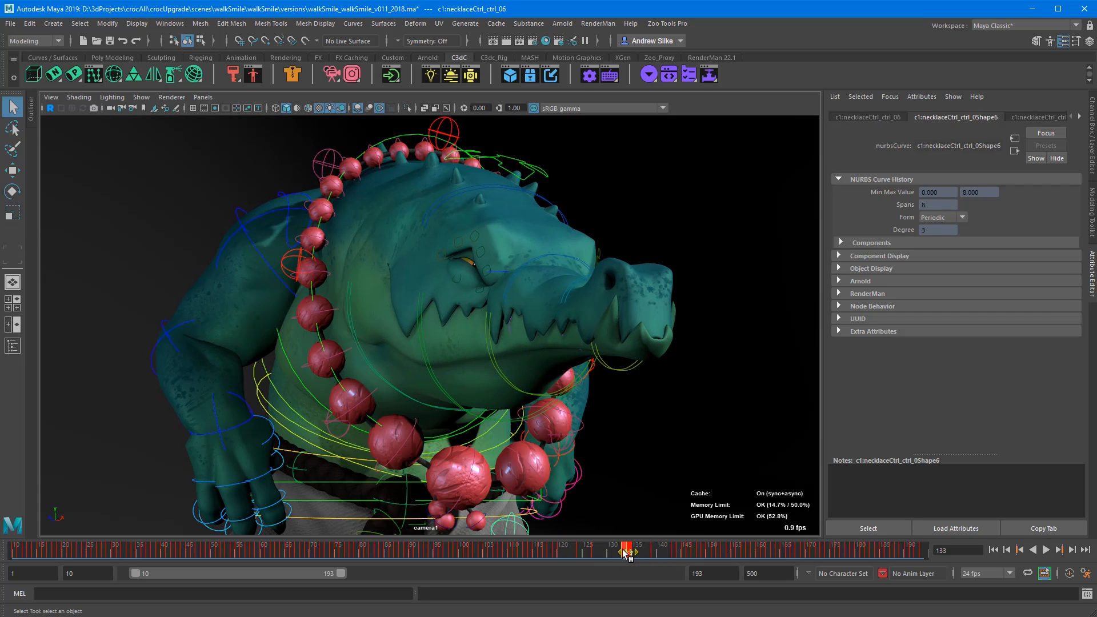
{"action": "left_click", "coordinate": [1058, 550]}
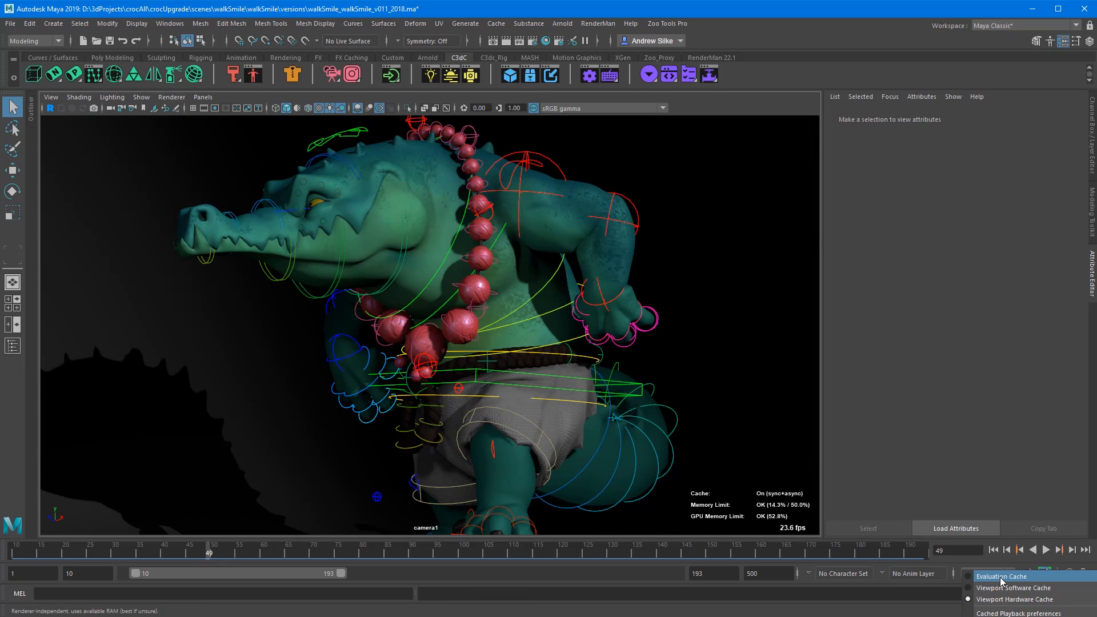
Set the cache mode to Evaluation Cache and play the walk, recaching at about 15 fps.
{"action": "left_click", "coordinate": [1002, 576]}
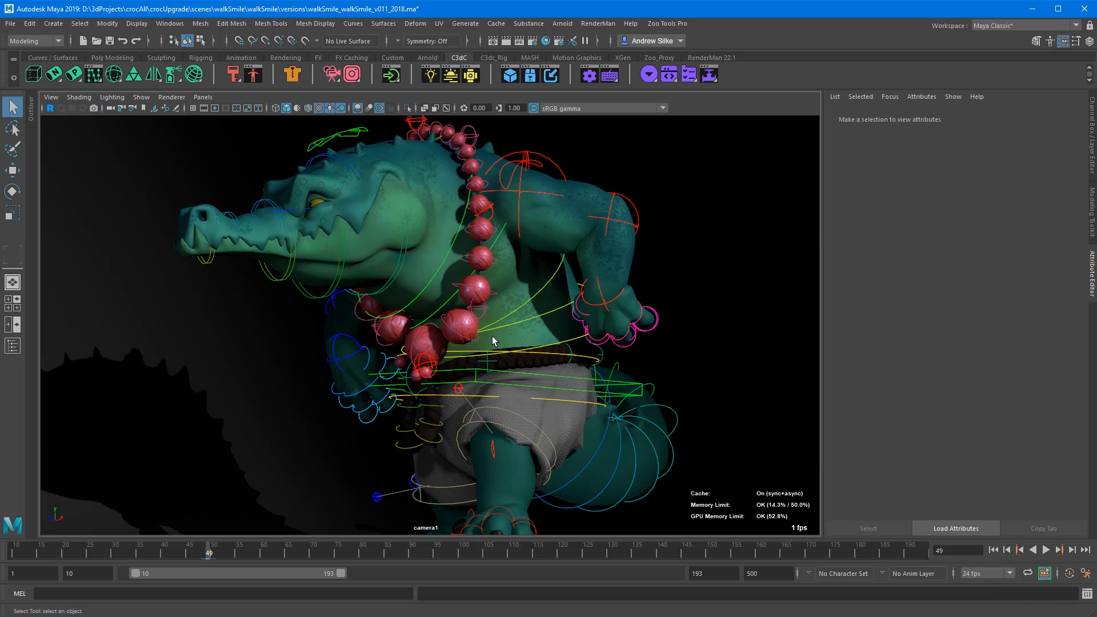
{"action": "left_click", "coordinate": [1045, 573]}
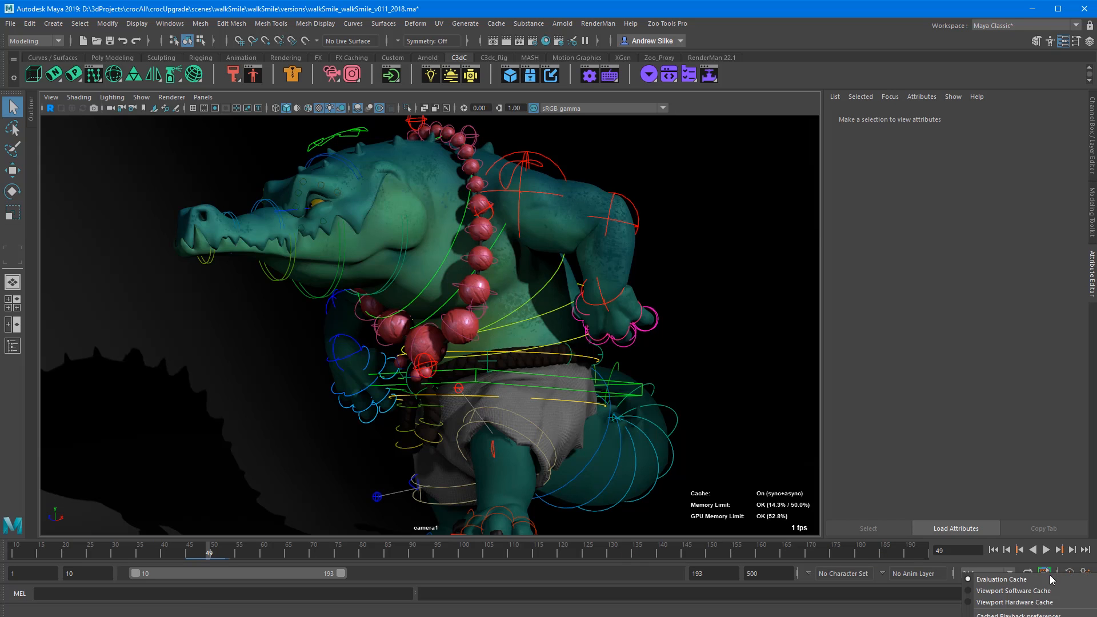
{"action": "left_click", "coordinate": [1045, 550]}
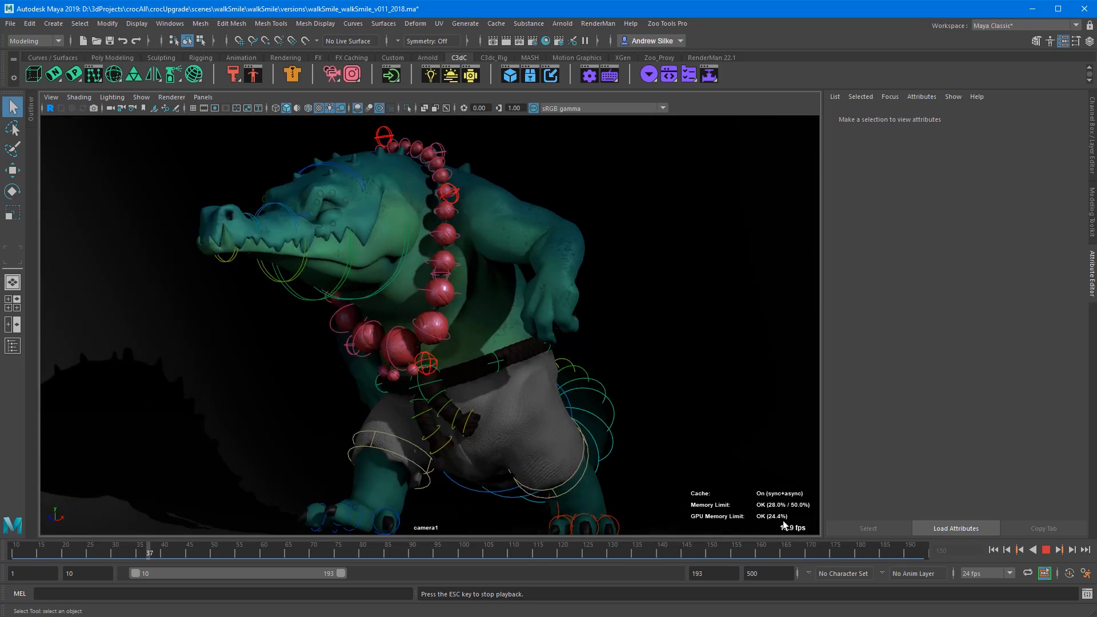
{"action": "left_click", "coordinate": [1045, 573]}
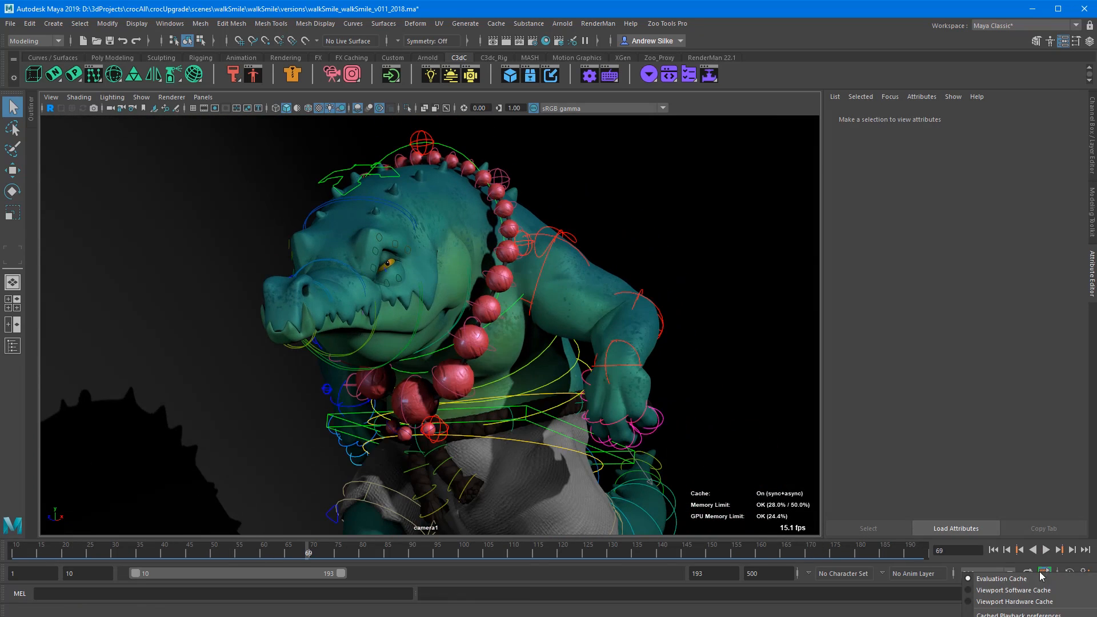
{"action": "mouse_move", "coordinate": [1015, 603]}
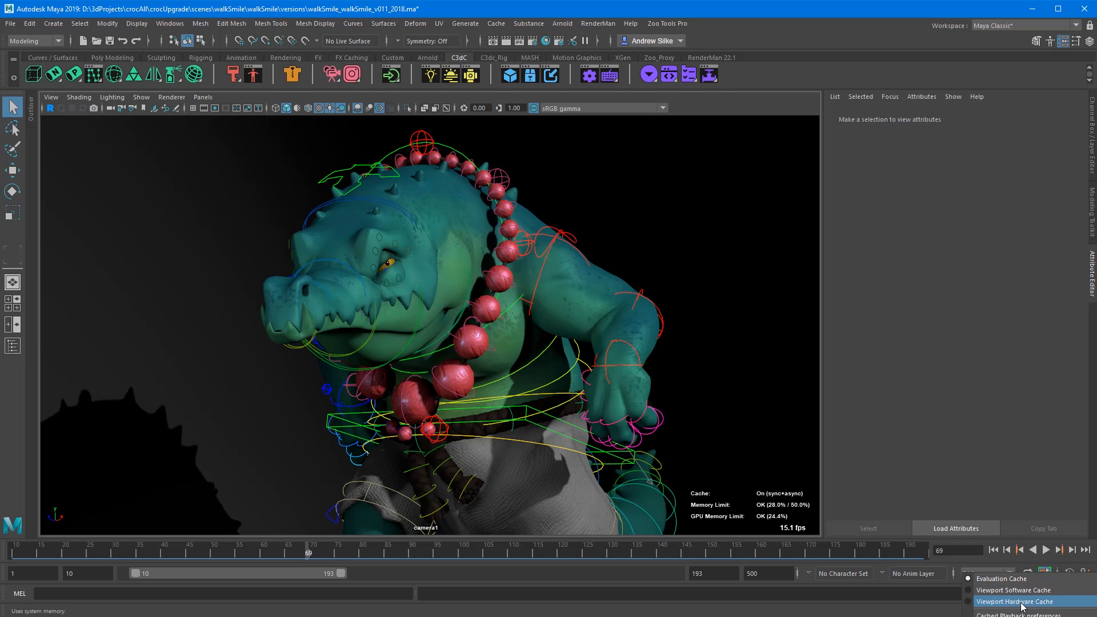
{"action": "mouse_move", "coordinate": [1013, 606]}
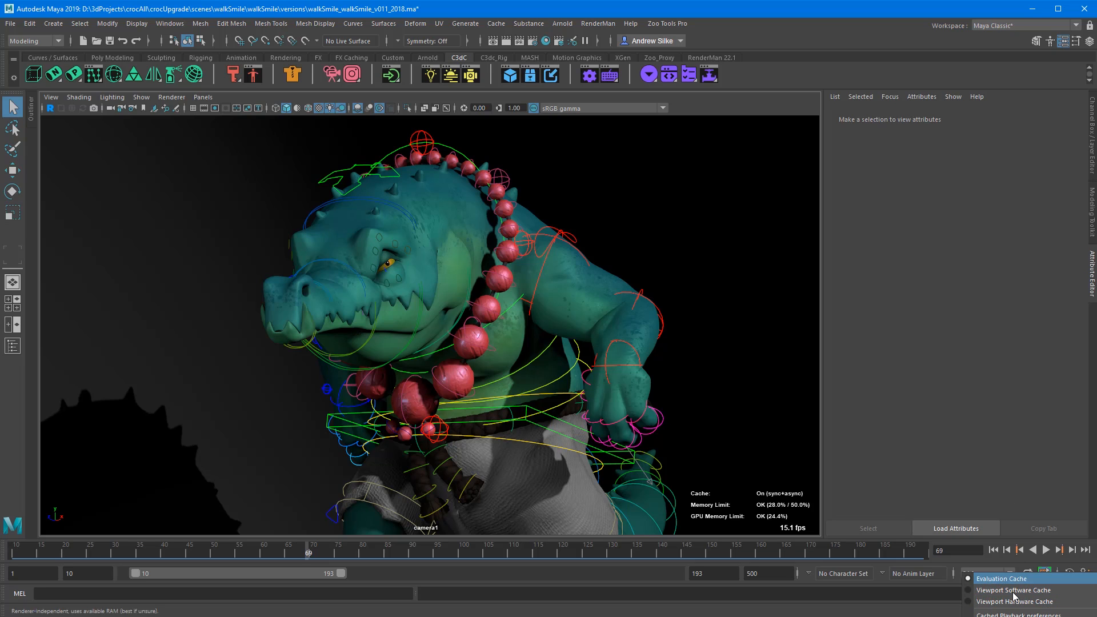
Return to Viewport Hardware Cache and play the walk at about 54 fps on a head close-up.
{"action": "left_click", "coordinate": [1015, 591]}
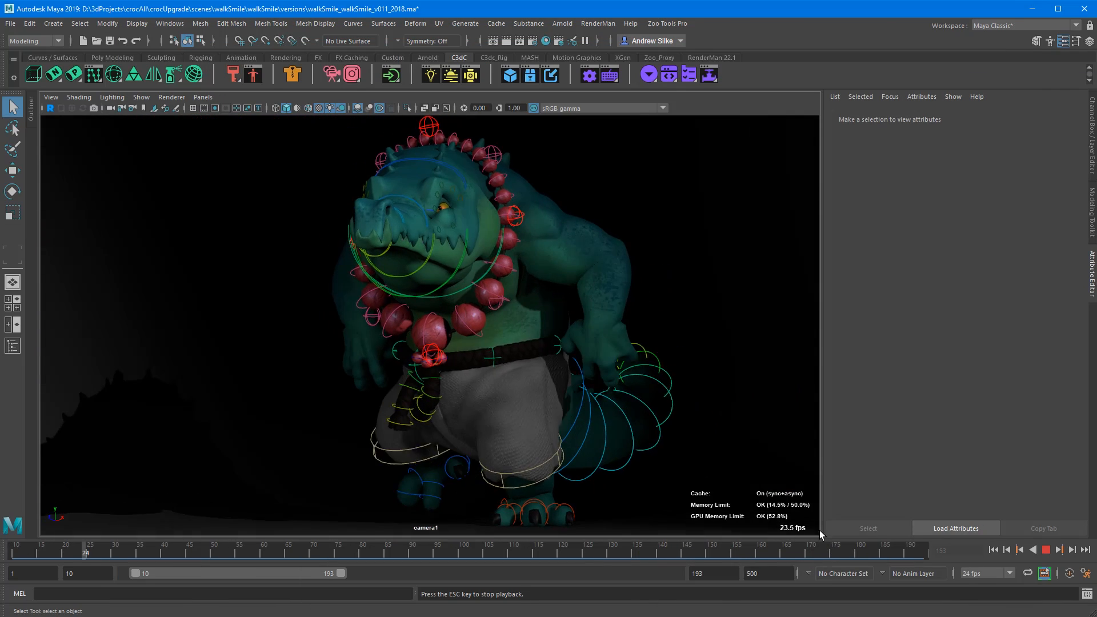
{"action": "left_click", "coordinate": [1046, 550]}
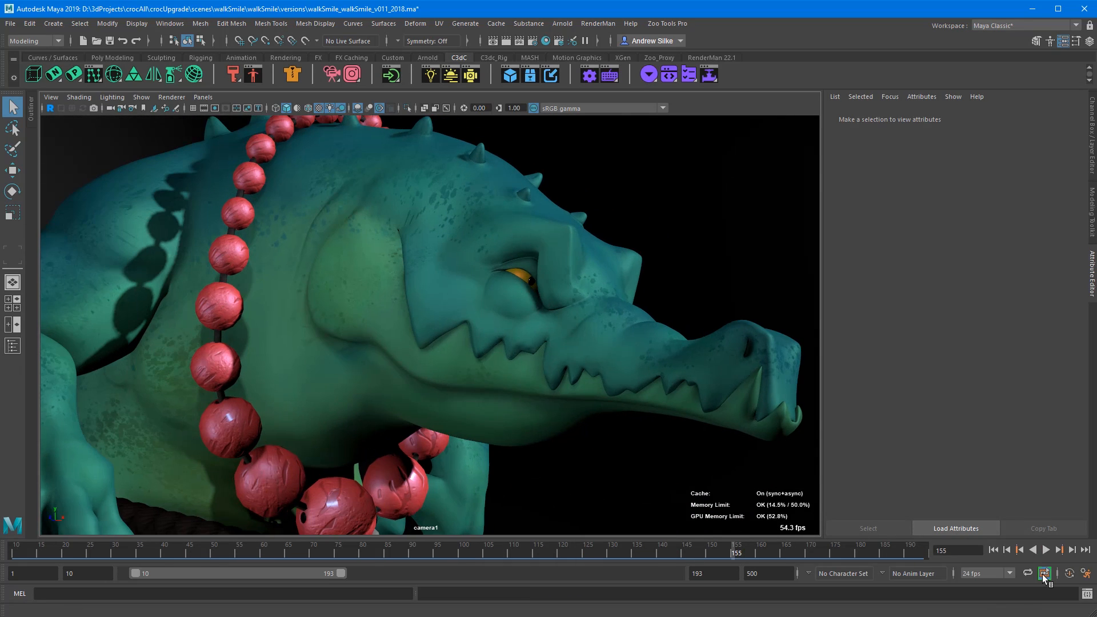
Toggle cached playback off and on, then scrub and replay the head close-up from cache.
{"action": "left_click", "coordinate": [1045, 572]}
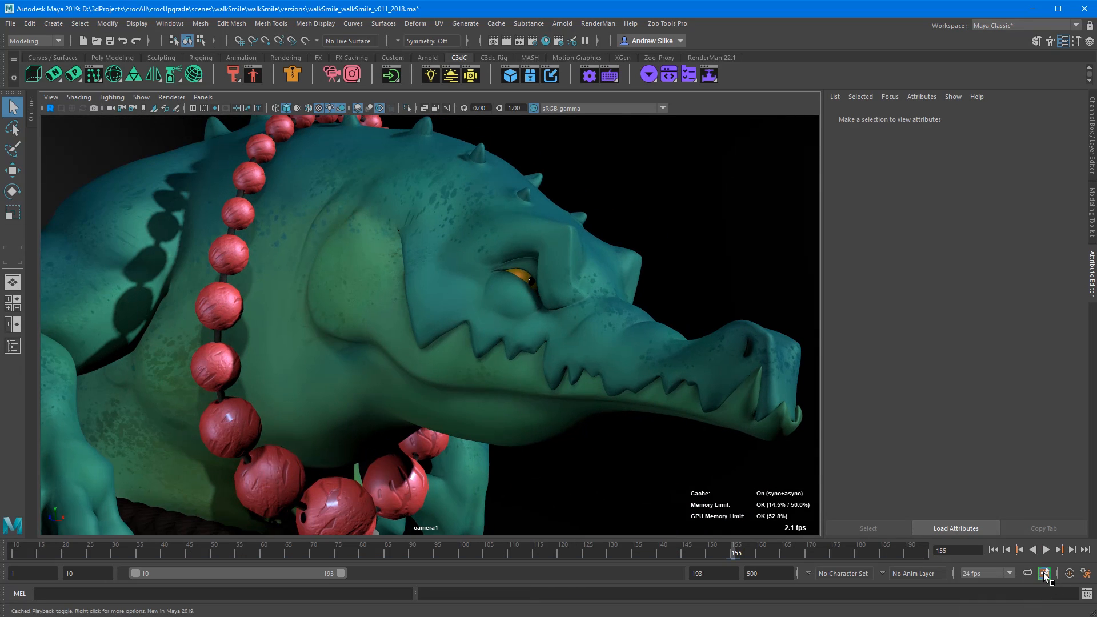
{"action": "left_click", "coordinate": [1045, 573]}
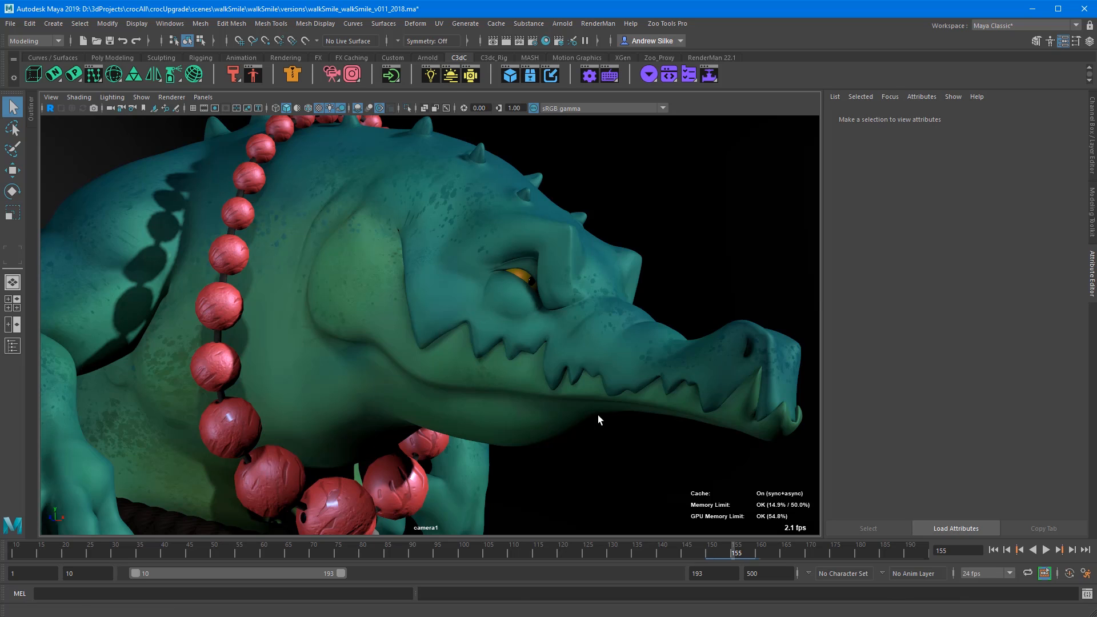
{"action": "left_click", "coordinate": [1058, 550]}
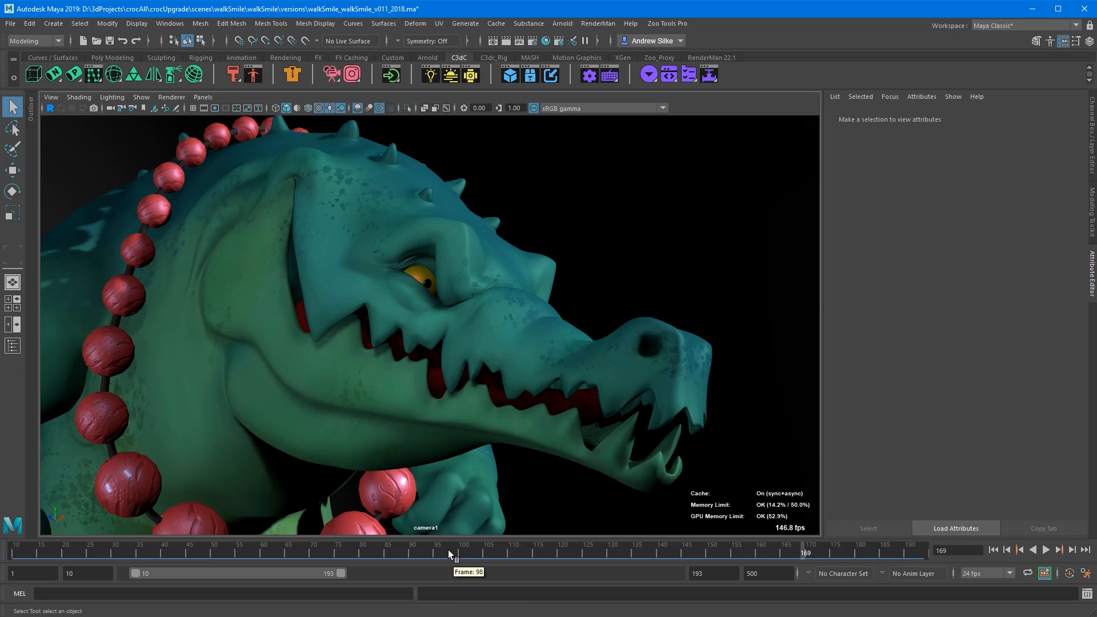
{"action": "left_click", "coordinate": [1046, 550]}
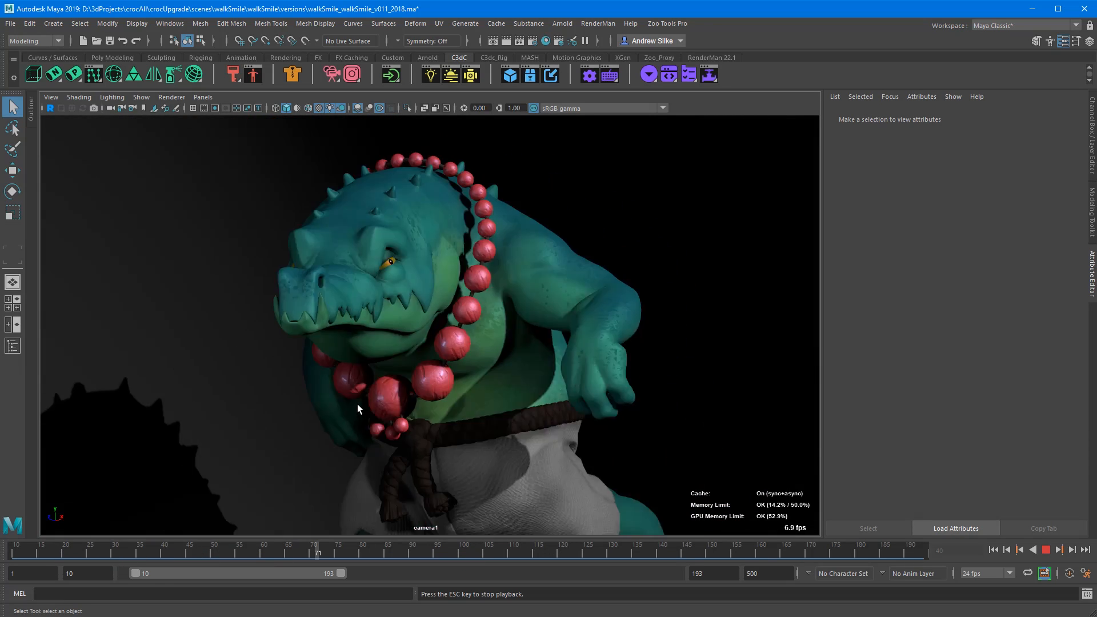